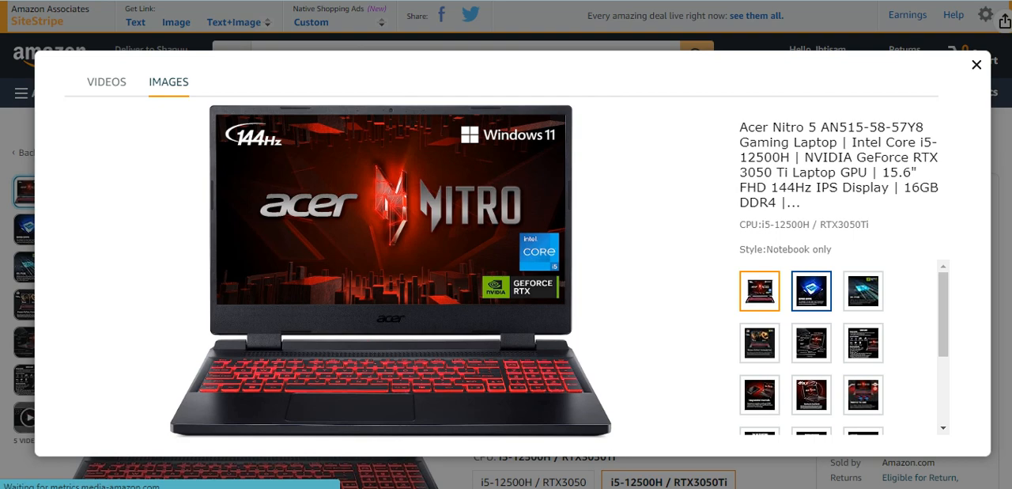
# View the Acer Nitro 5's Intel Core i5, RTX graphics, 144Hz display and ports diagram images.
pyautogui.click(810, 291)
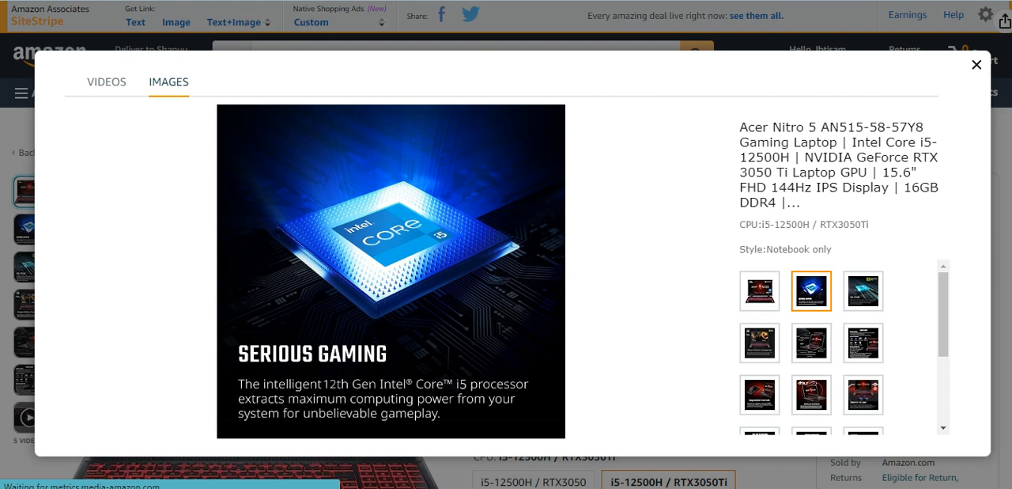
pyautogui.click(863, 291)
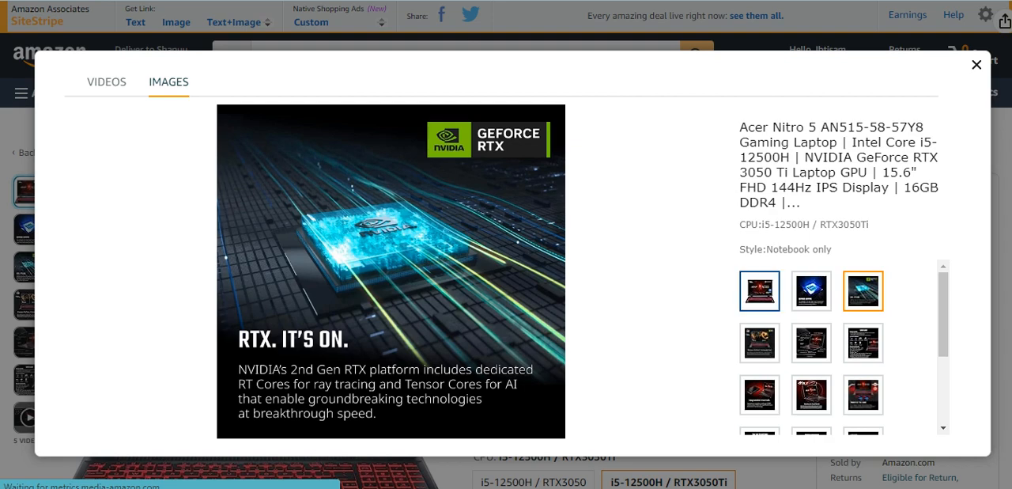
pyautogui.click(759, 343)
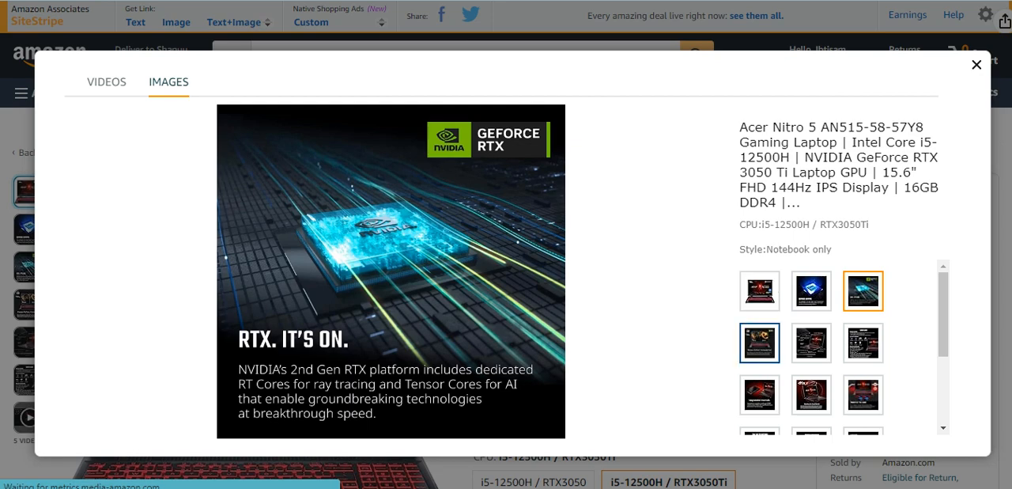
pyautogui.click(758, 342)
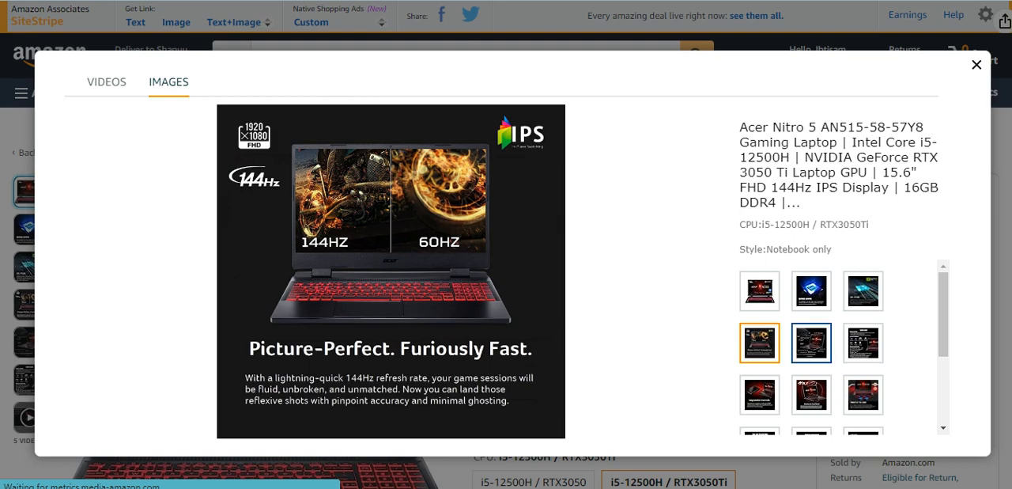
pyautogui.click(811, 342)
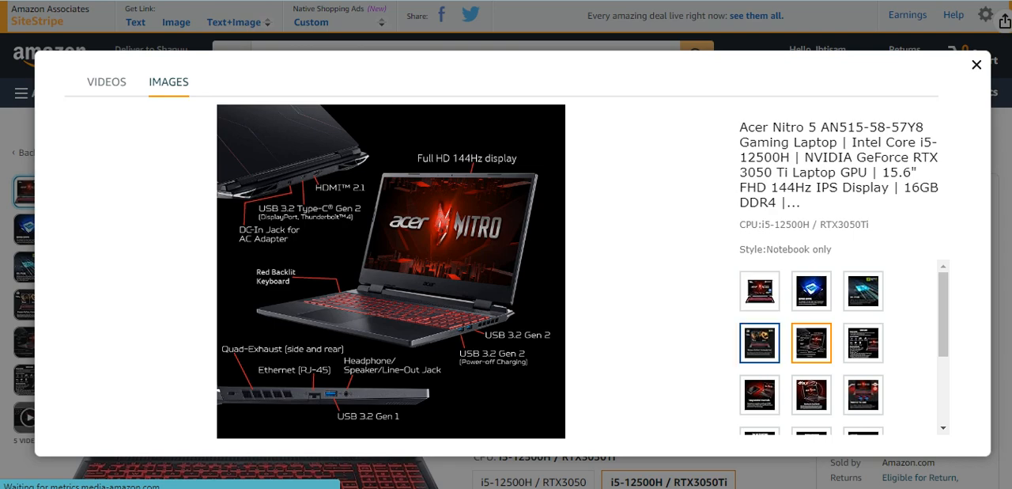
pyautogui.click(862, 343)
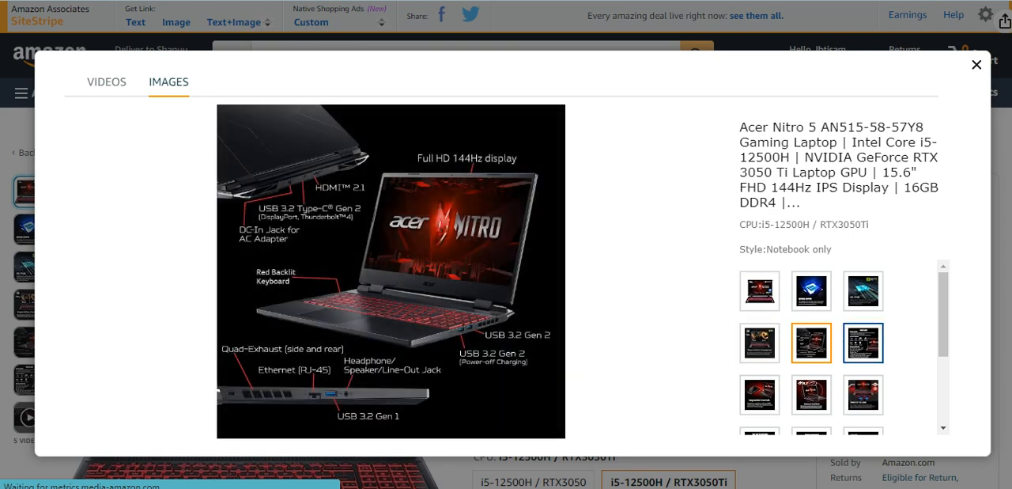
# View the Acer Nitro 5's Quick Look specs, DTS:X sound and Killer networking images.
pyautogui.click(863, 342)
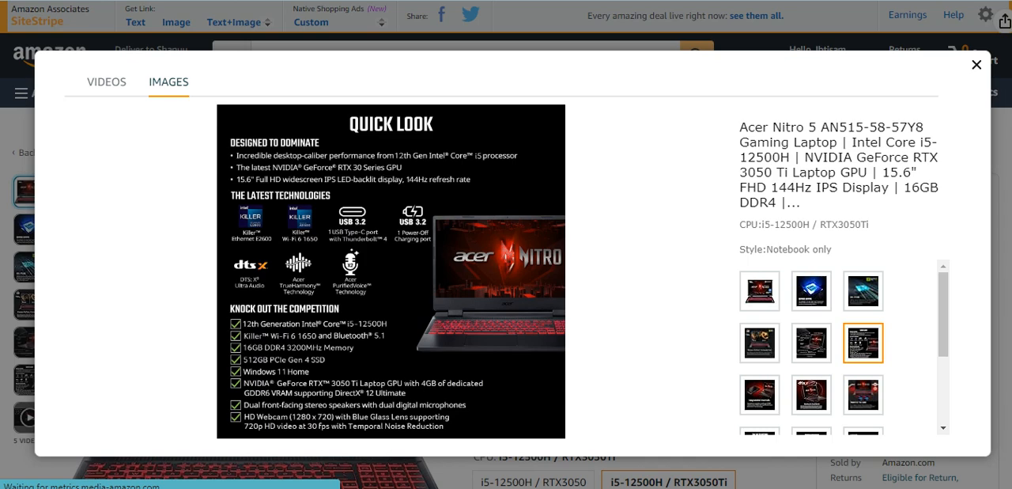
pyautogui.click(759, 394)
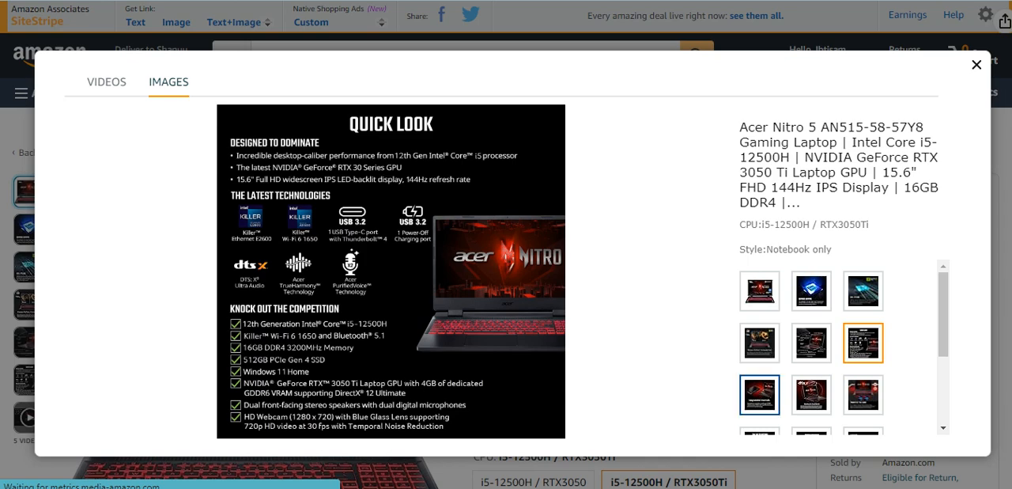
pyautogui.click(811, 394)
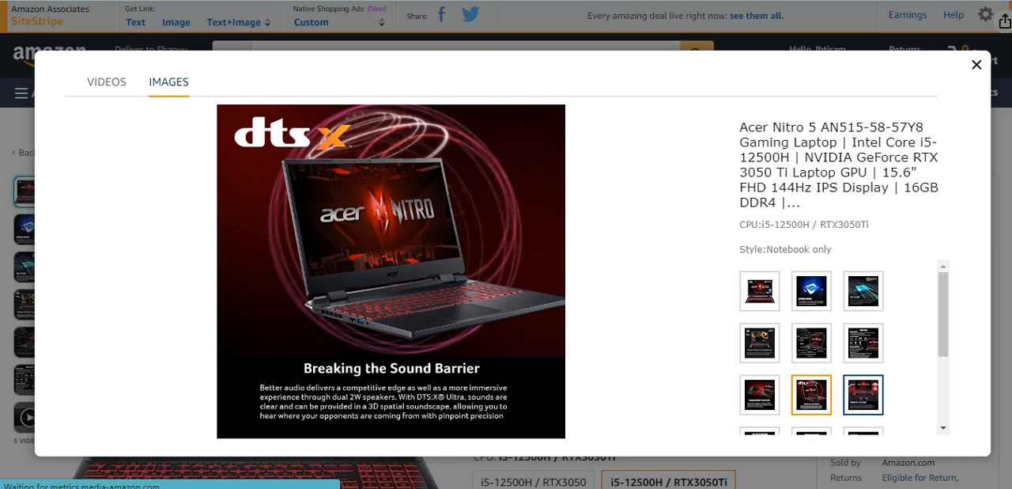
pyautogui.click(862, 394)
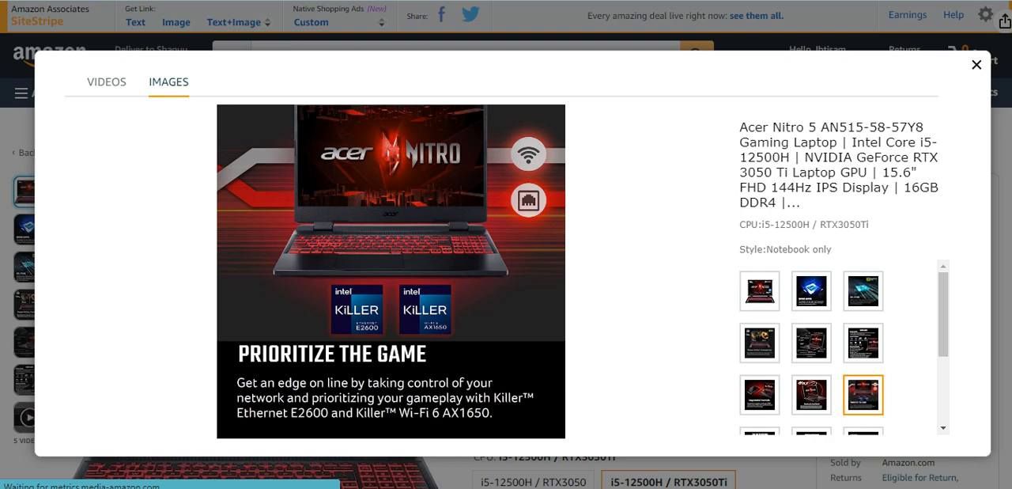
pyautogui.scroll(-3)
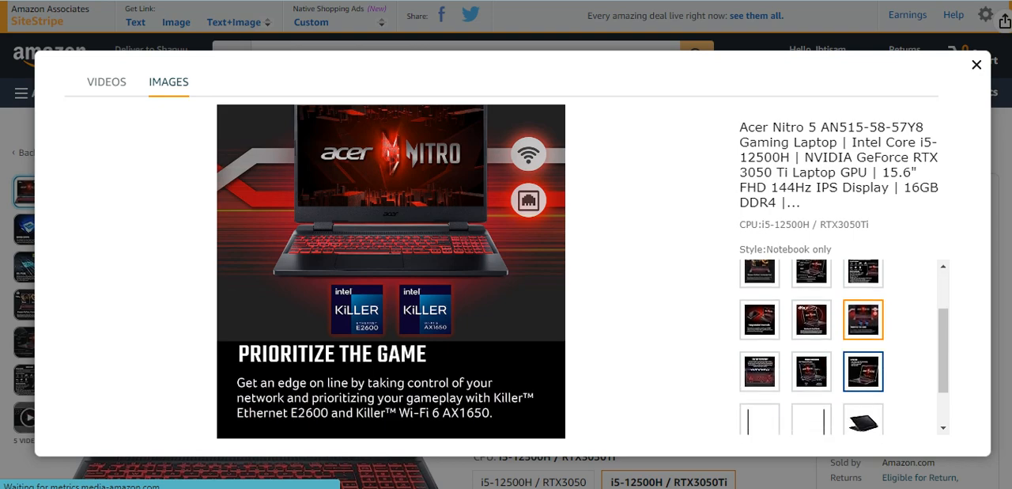
# View the keyboard, dimensions, side profile, angled and In the Box images through the last.
pyautogui.click(759, 371)
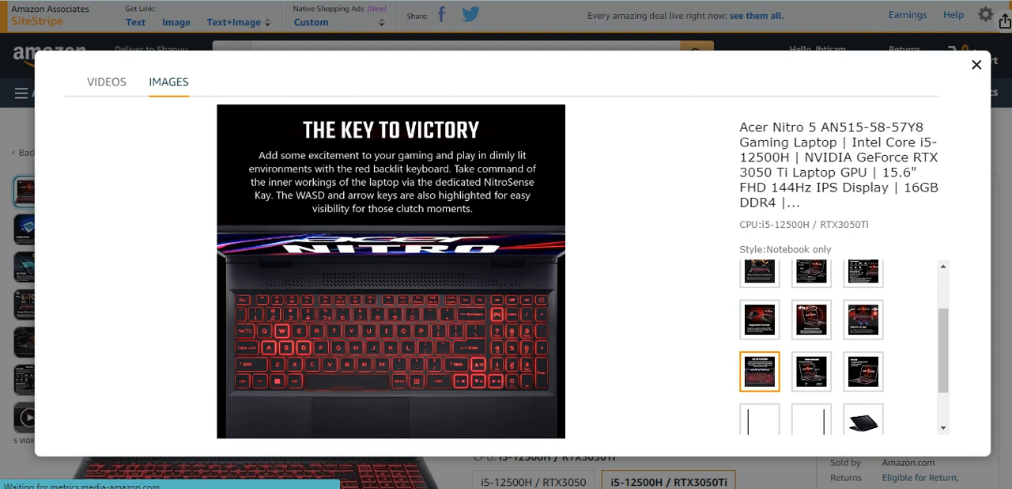
pyautogui.click(810, 371)
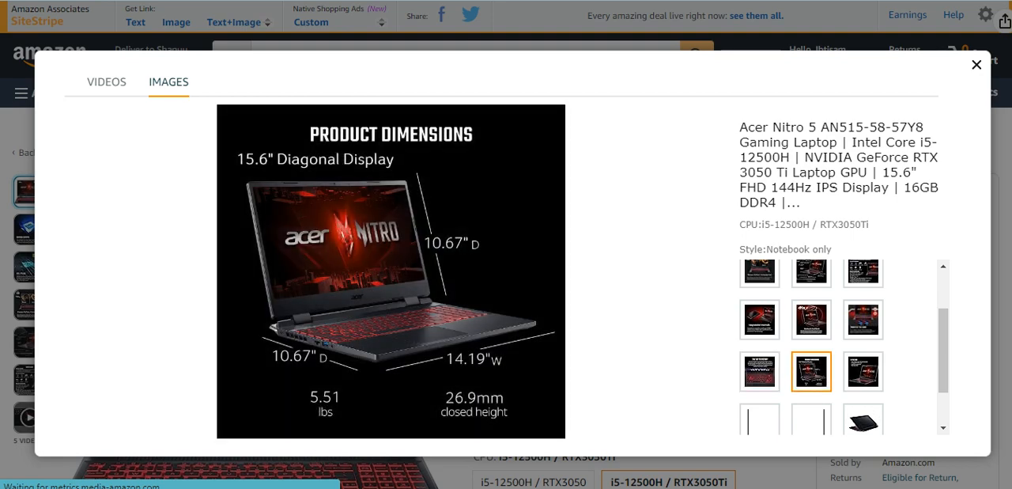
pyautogui.click(863, 371)
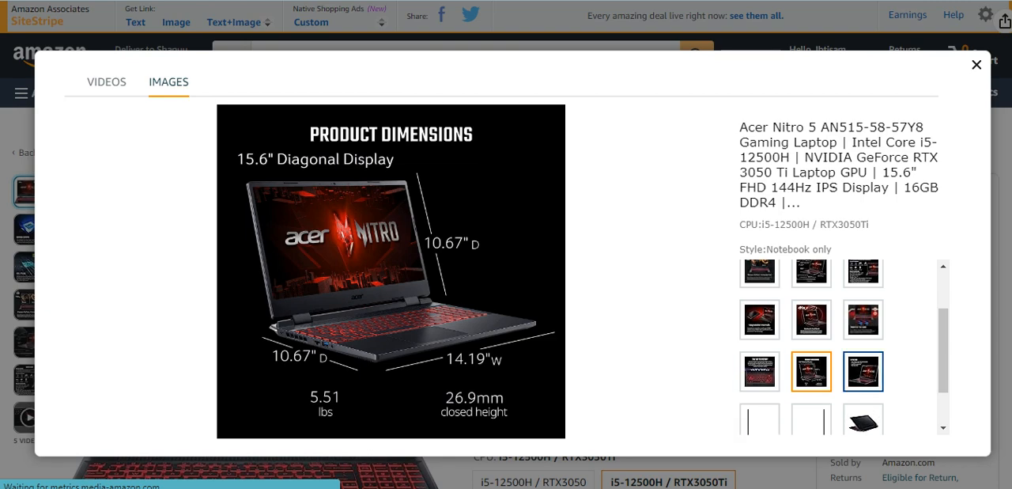
pyautogui.click(863, 370)
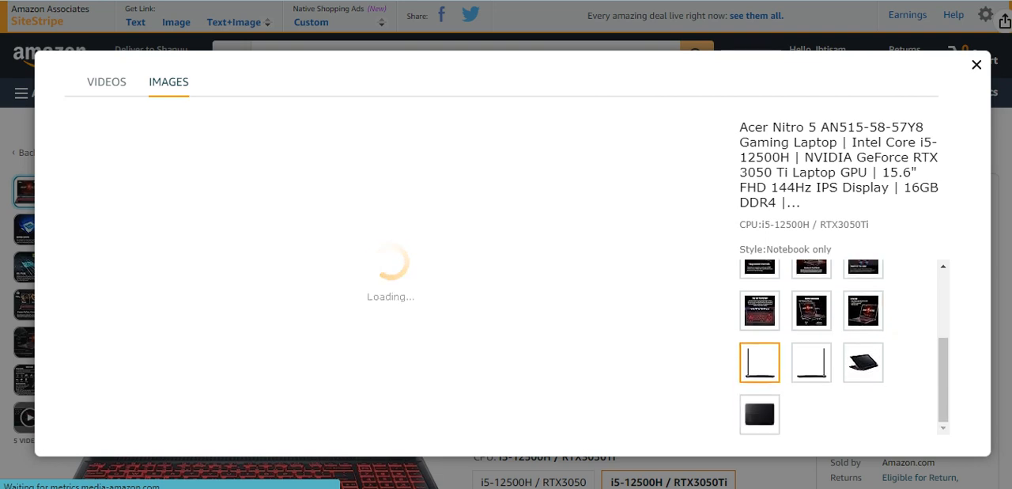
pyautogui.click(861, 361)
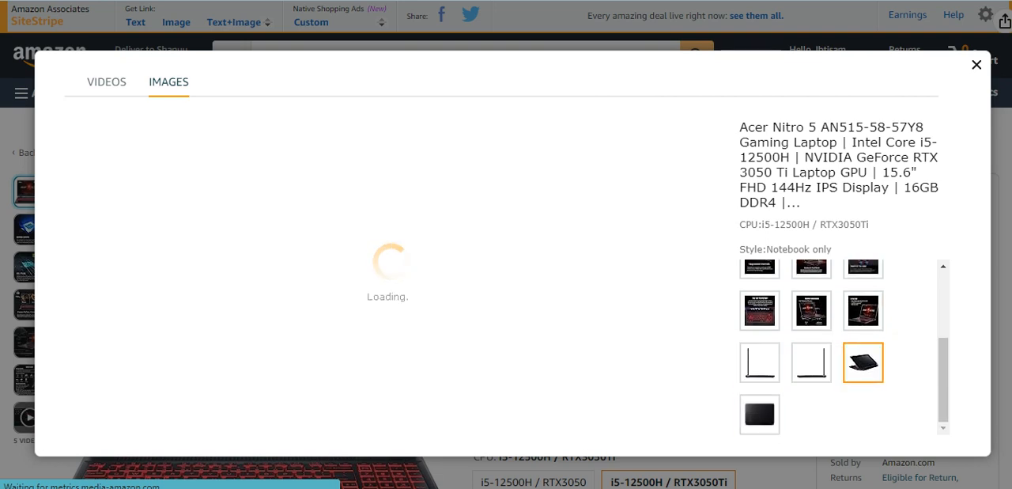
pyautogui.click(759, 414)
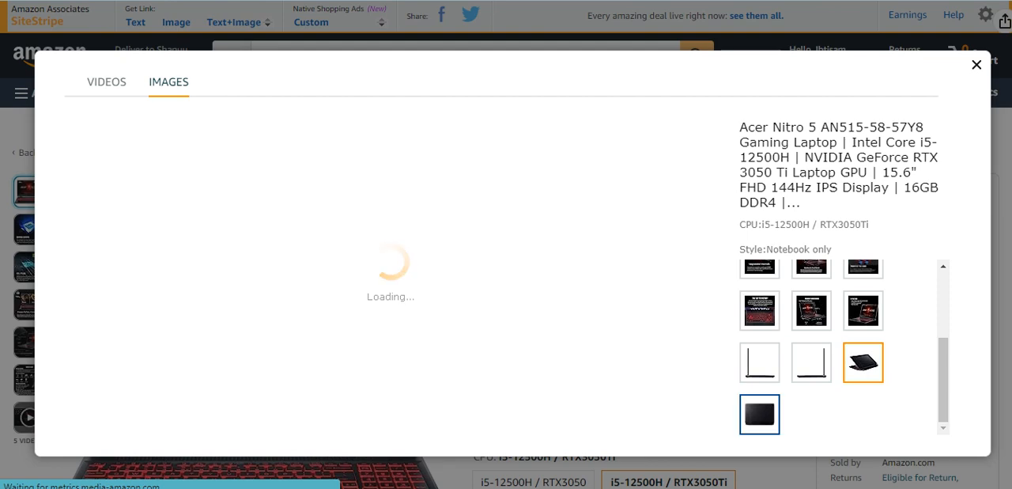
pyautogui.click(863, 310)
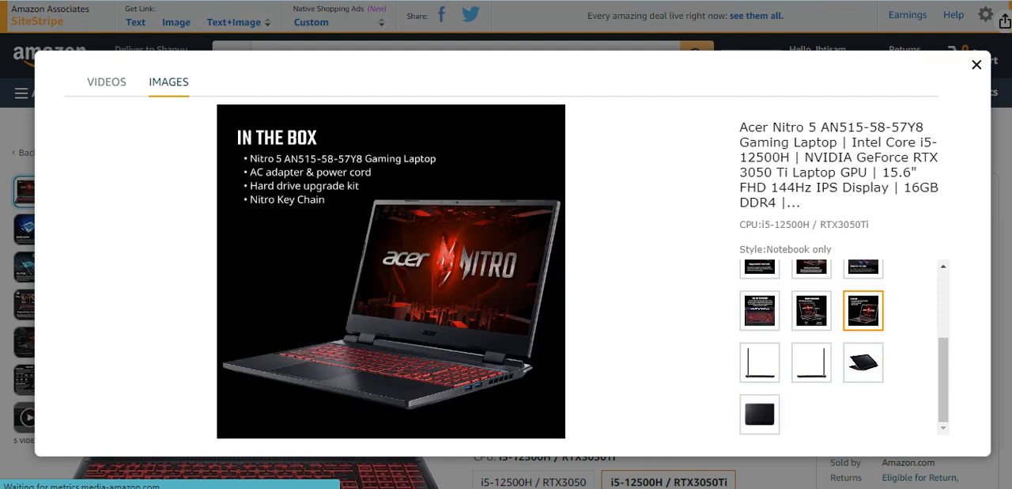
pyautogui.click(759, 413)
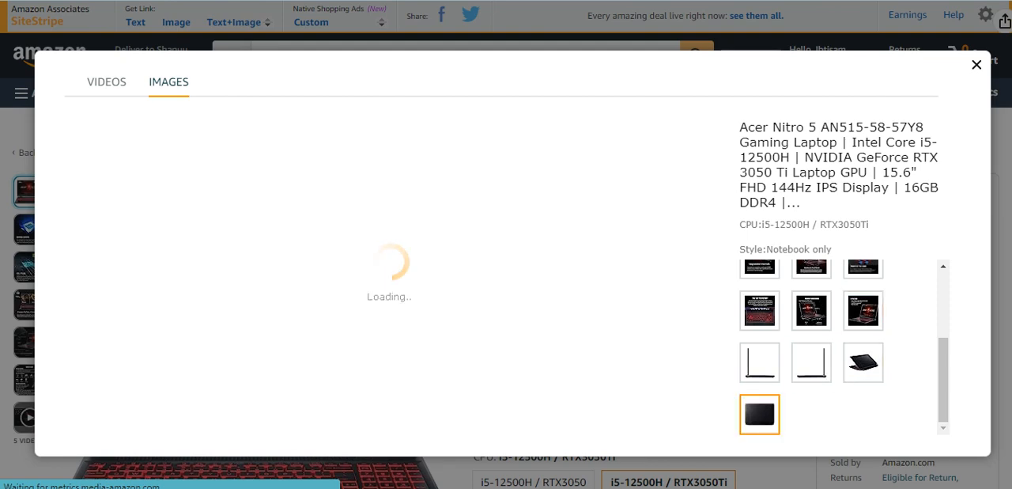
pyautogui.click(760, 362)
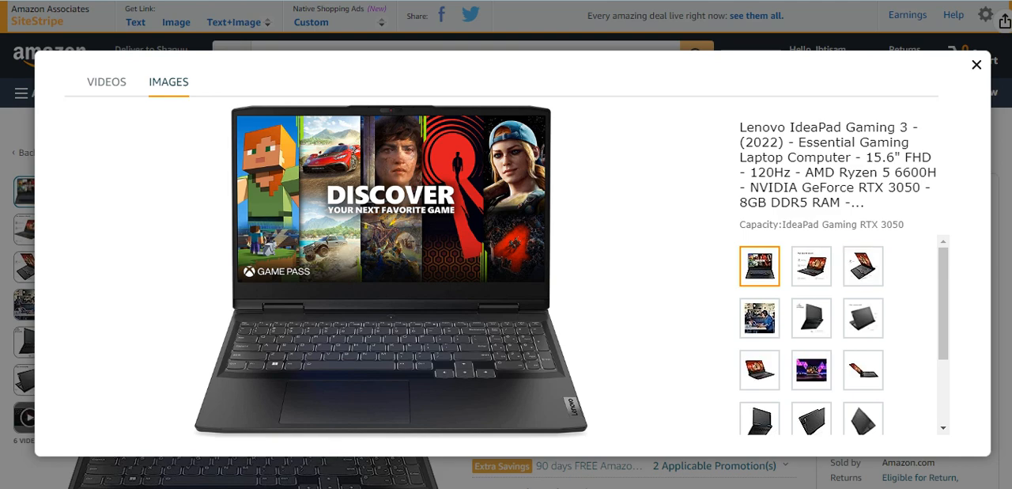
# Page the Lenovo IdeaPad Gaming 3 gallery past the specs and dimensions images to the café photo.
pyautogui.click(811, 266)
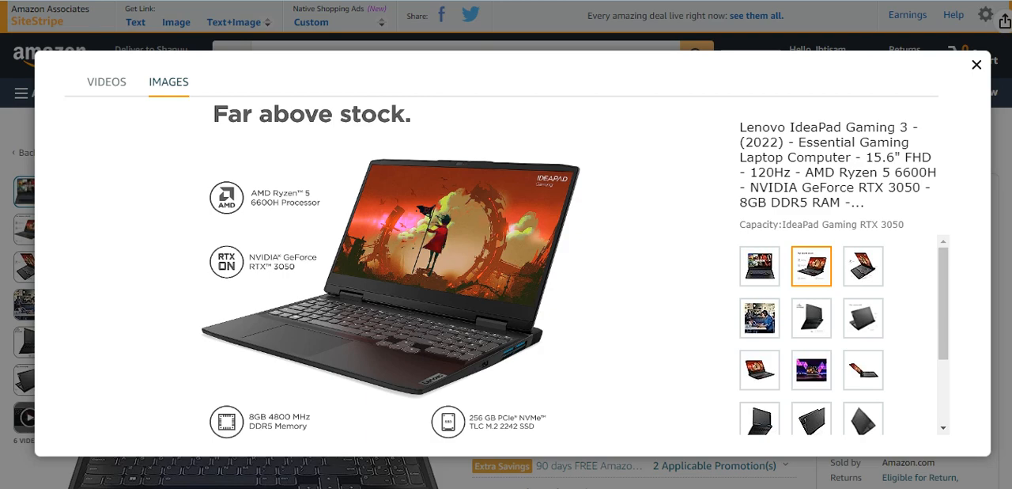
pyautogui.click(863, 266)
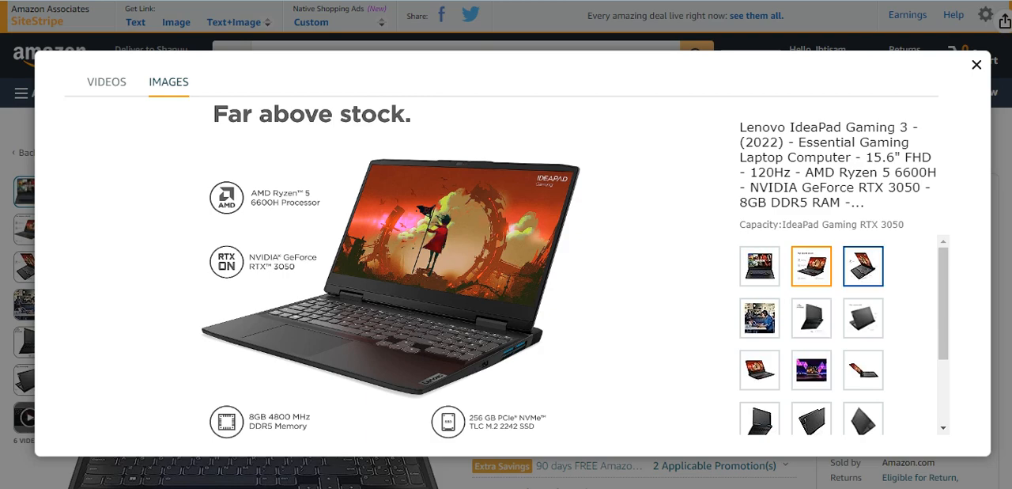
pyautogui.click(862, 266)
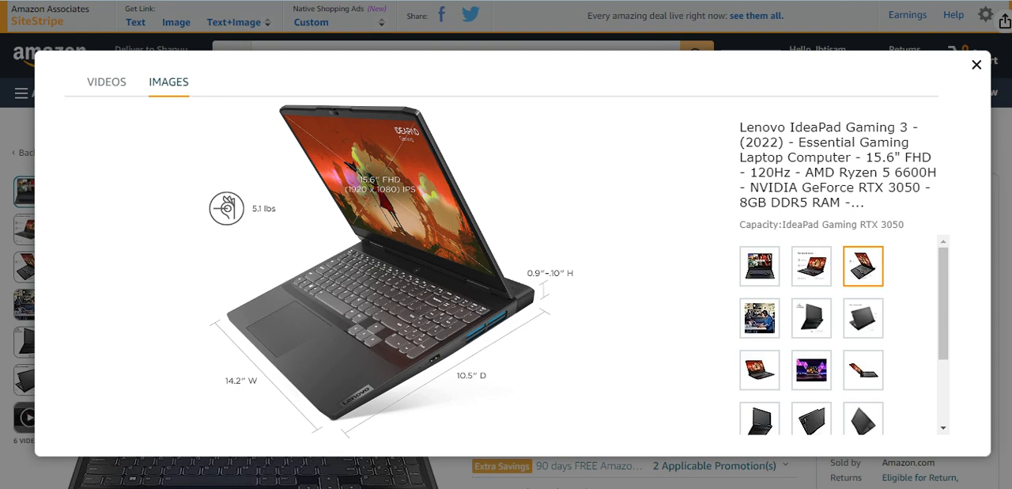
pyautogui.click(759, 317)
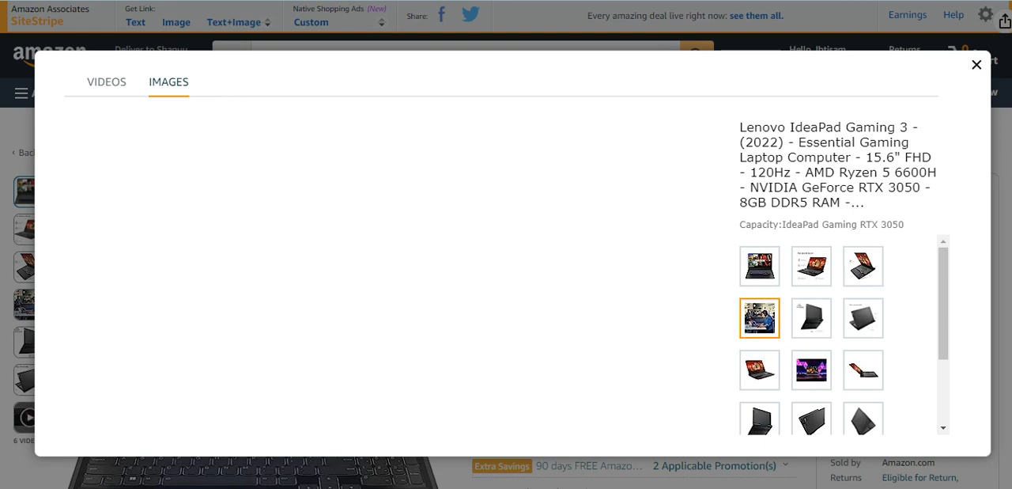
pyautogui.click(758, 318)
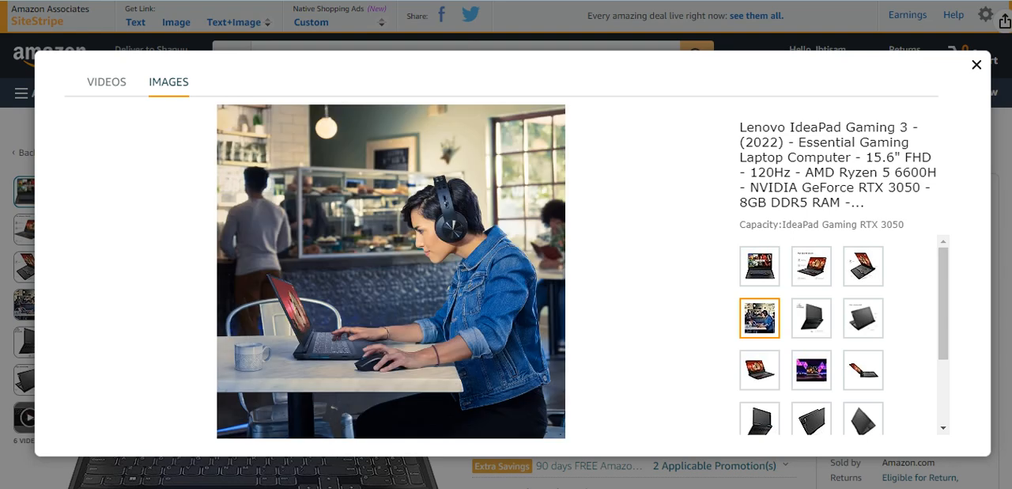
# View the Lenovo cooling, ports, front view, purple-lit desk and side-profile images.
pyautogui.click(810, 317)
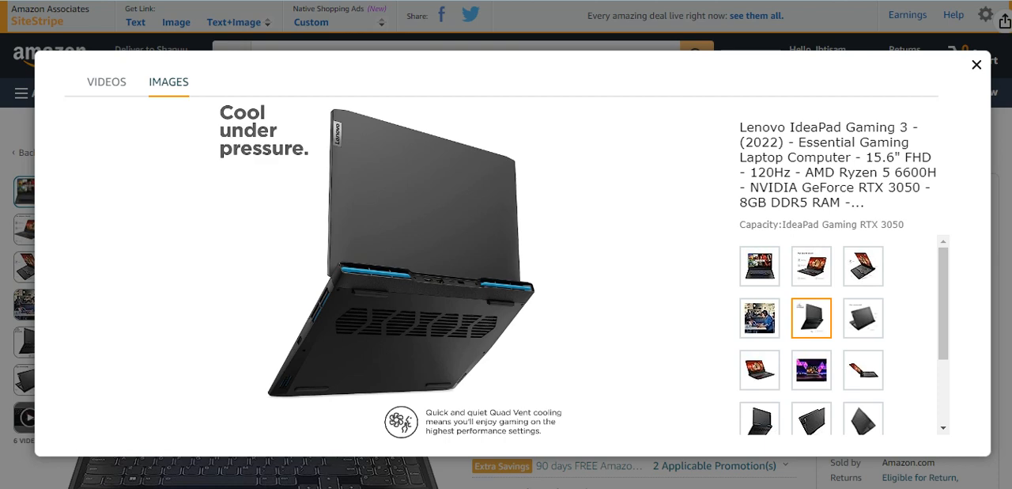
pyautogui.click(863, 318)
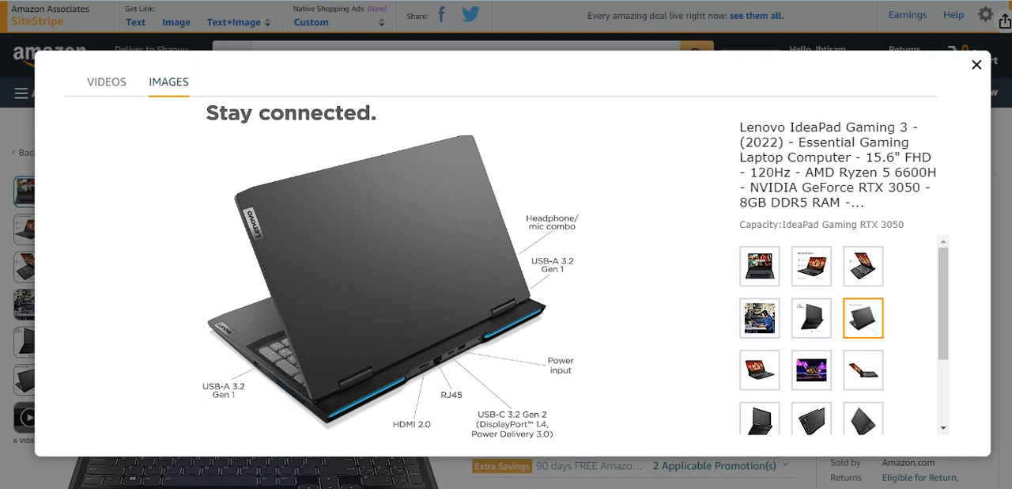
pyautogui.click(759, 370)
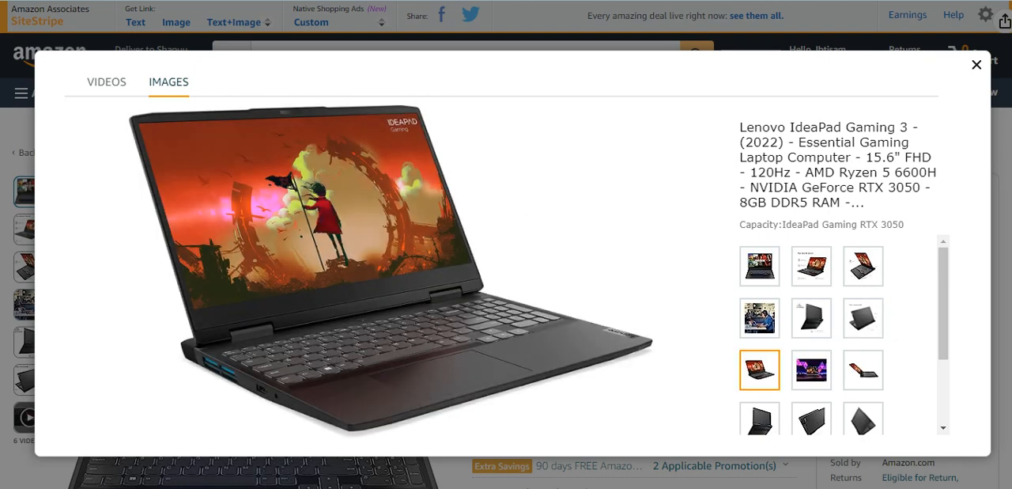
pyautogui.click(811, 370)
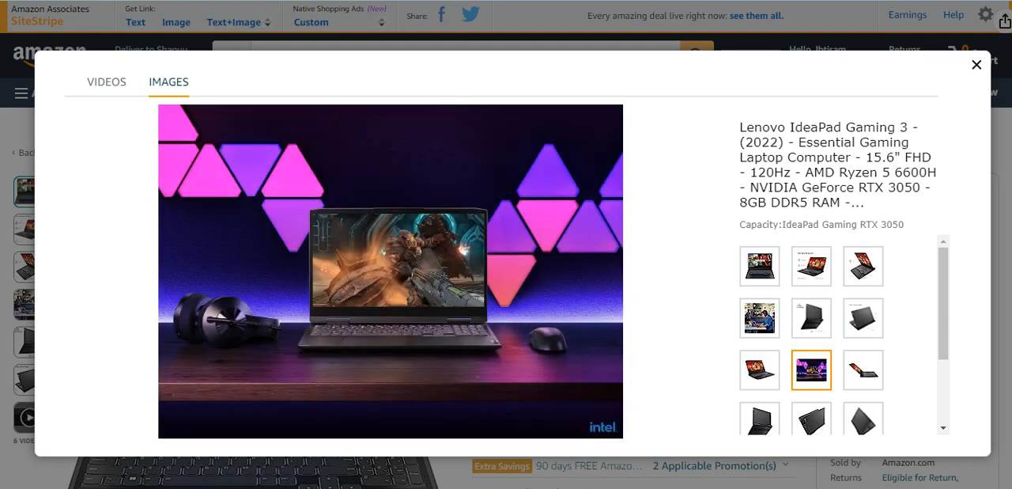
pyautogui.click(862, 370)
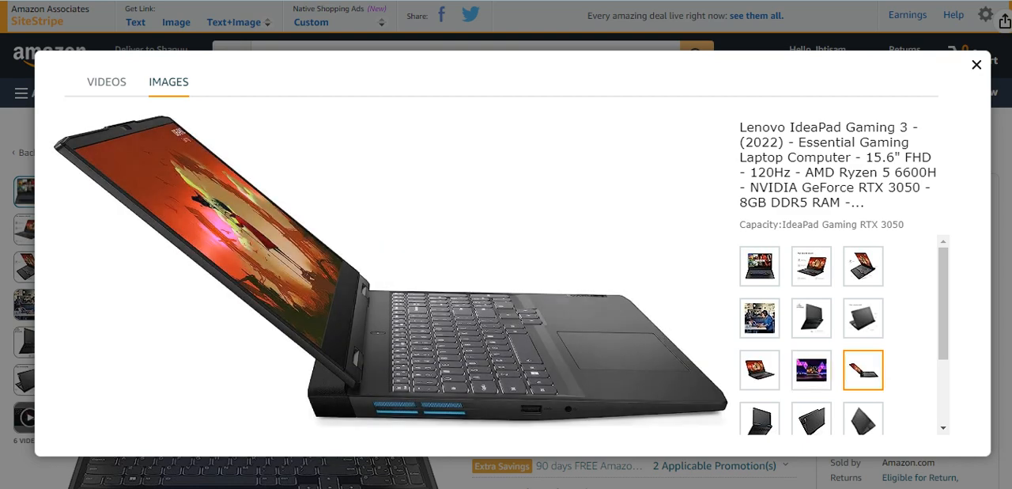
# Scroll the thumbnails down and open the remaining angled Lenovo laptop photos.
pyautogui.scroll(-3)
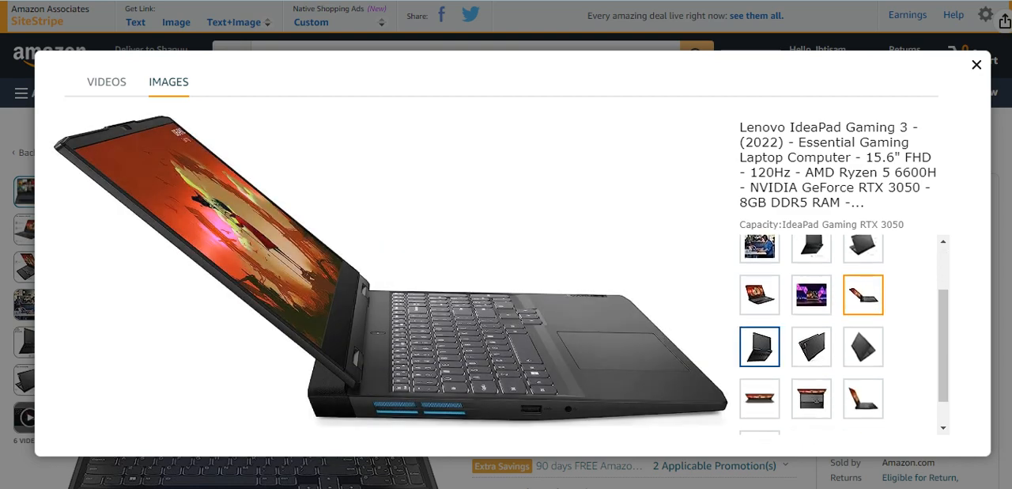
pyautogui.click(810, 346)
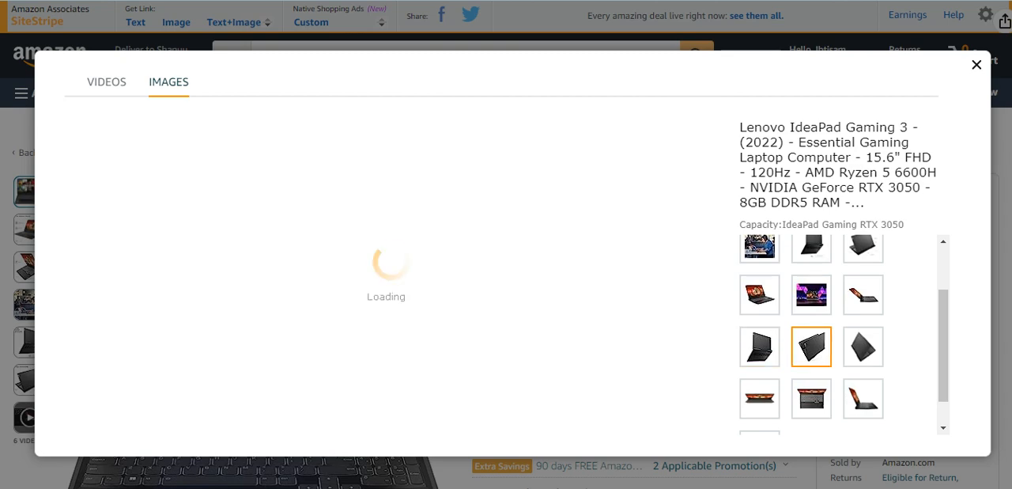
pyautogui.click(863, 346)
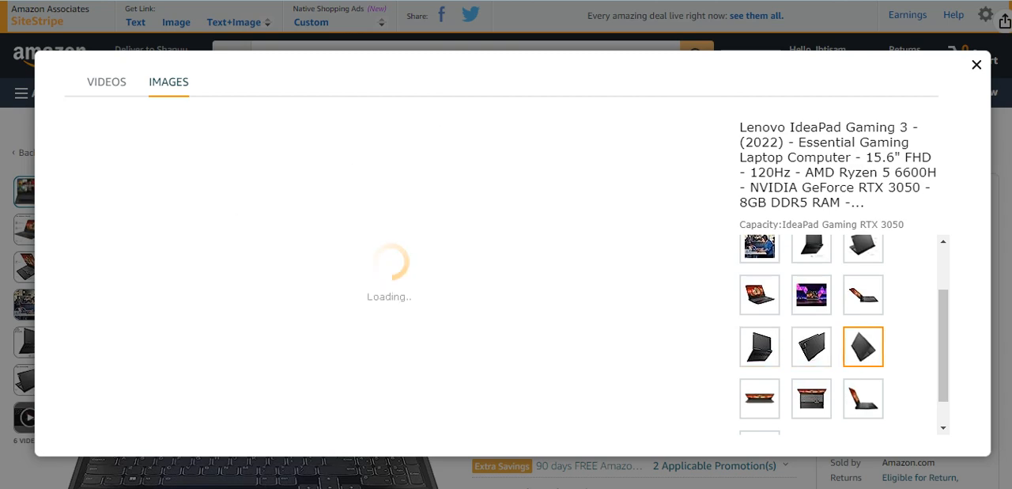
pyautogui.click(760, 398)
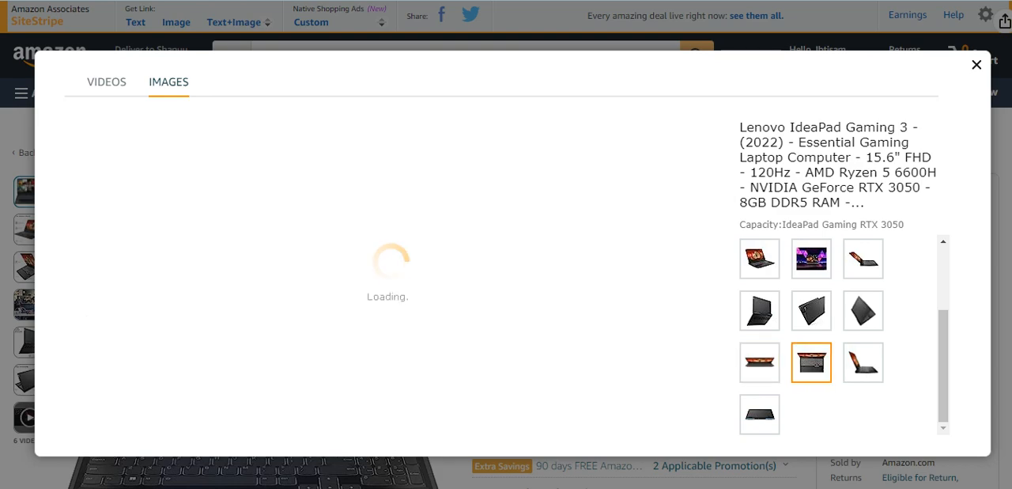
# View the ROG Strix G16's Pinnacle of Performance, RTX 40 Series, cooling and Swift Gaming Display images.
pyautogui.click(863, 362)
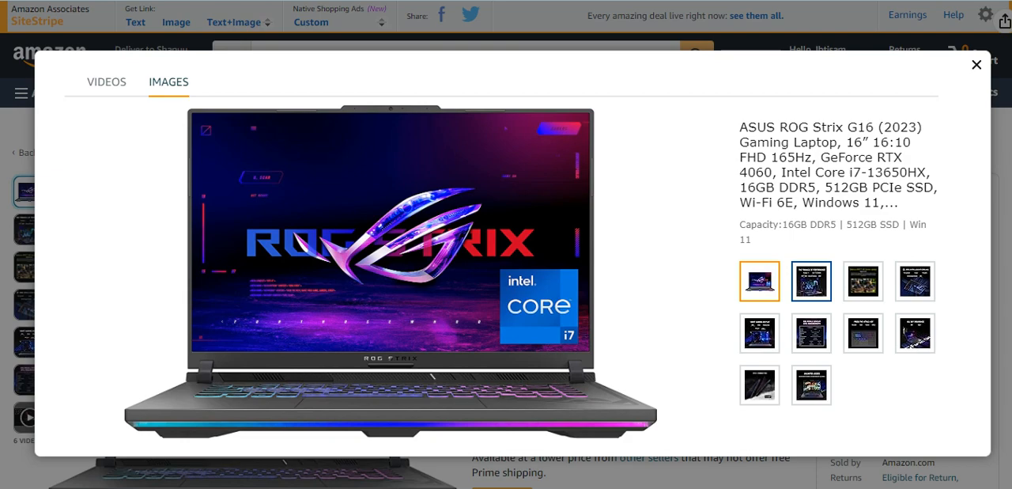
pyautogui.click(811, 281)
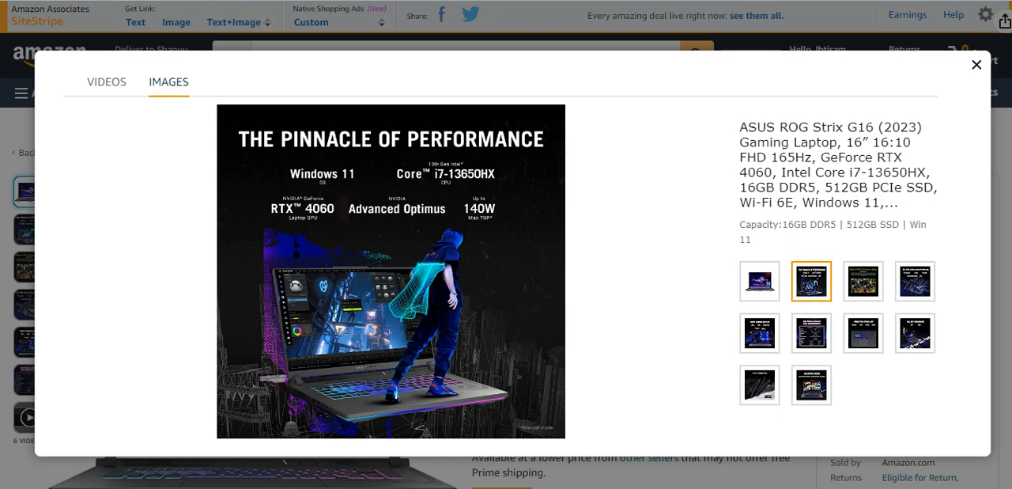
pyautogui.click(863, 281)
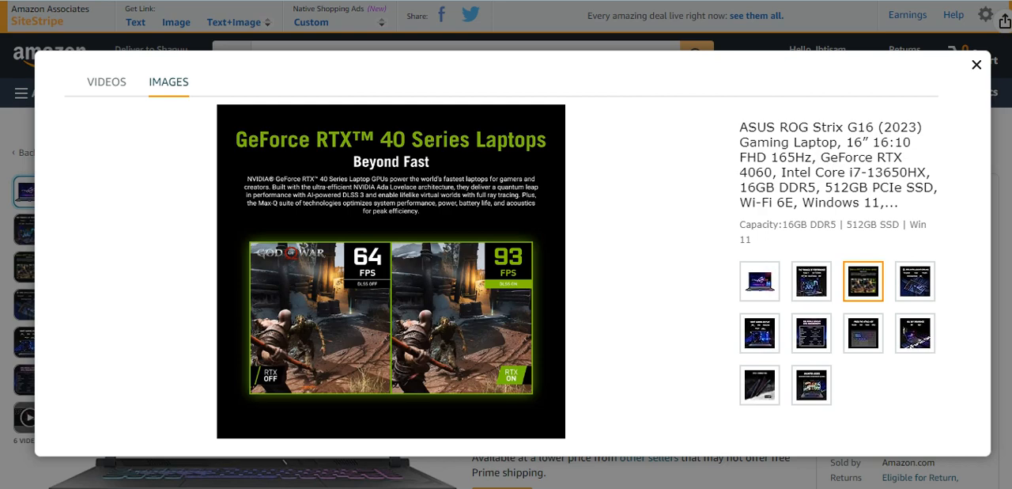
pyautogui.click(915, 280)
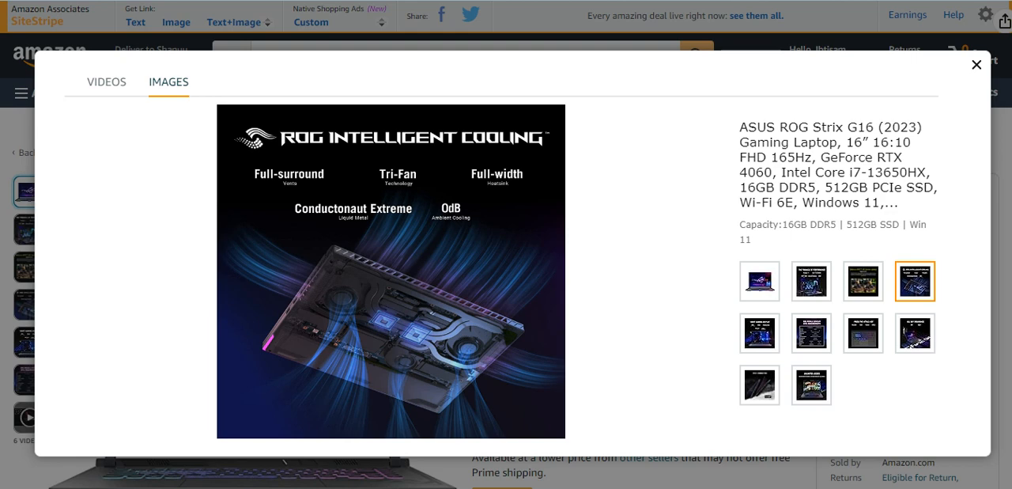
pyautogui.click(760, 333)
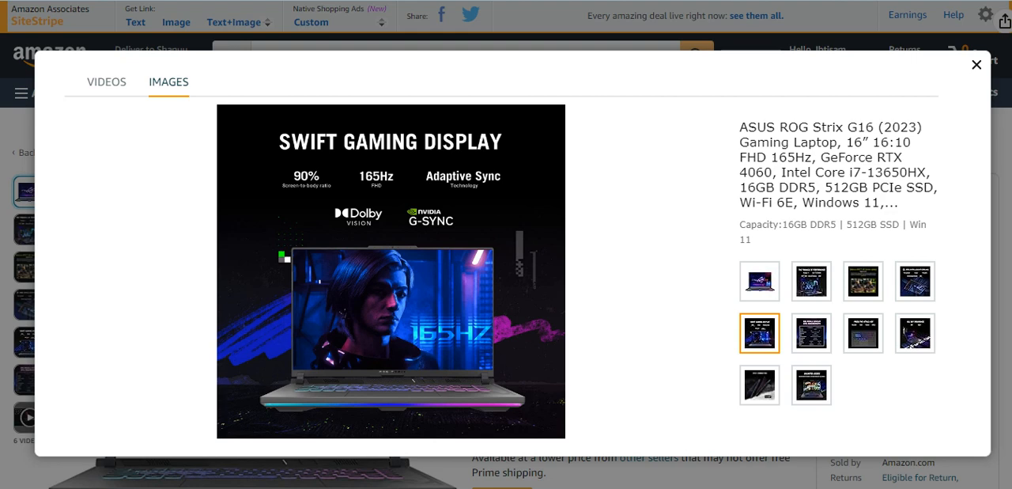
# View the Nebula display table, Attack Key, battery, ports and final Game Pass promo images.
pyautogui.click(810, 332)
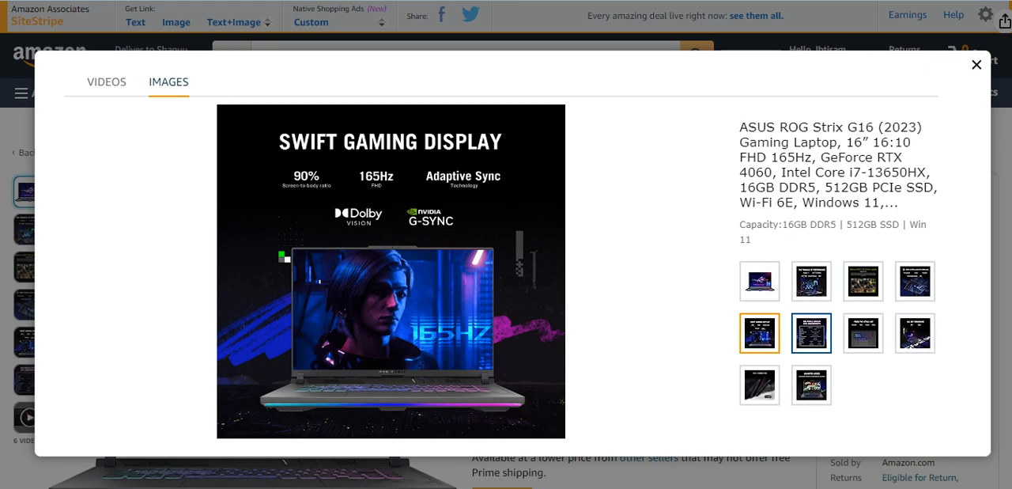
pyautogui.click(810, 333)
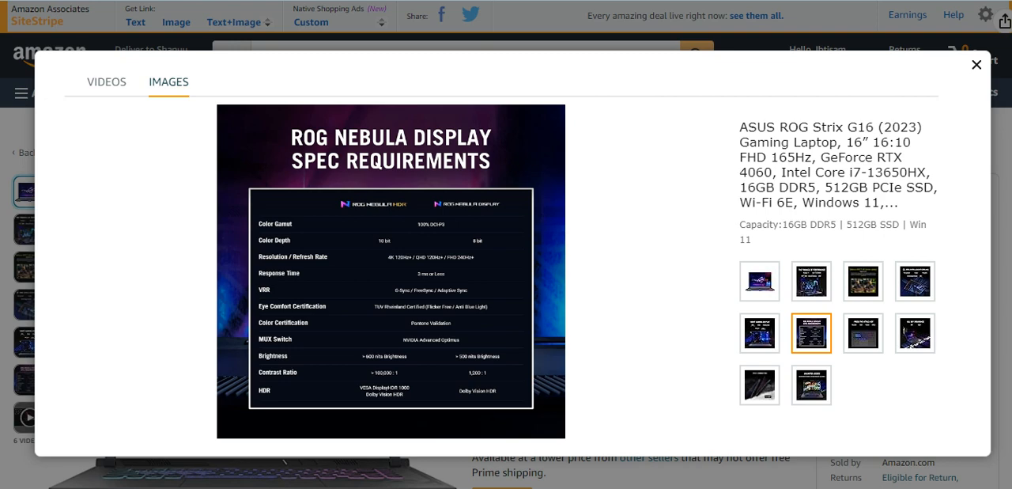
pyautogui.click(862, 332)
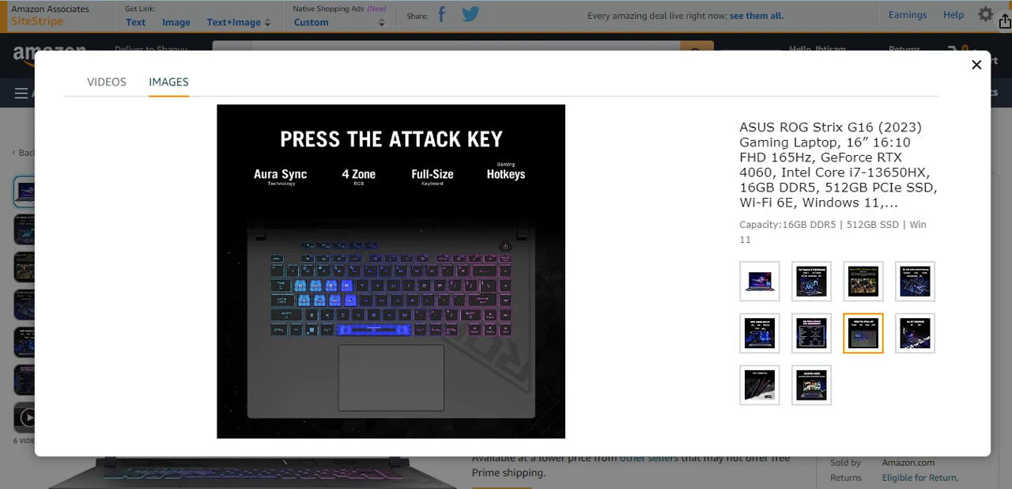
pyautogui.click(915, 333)
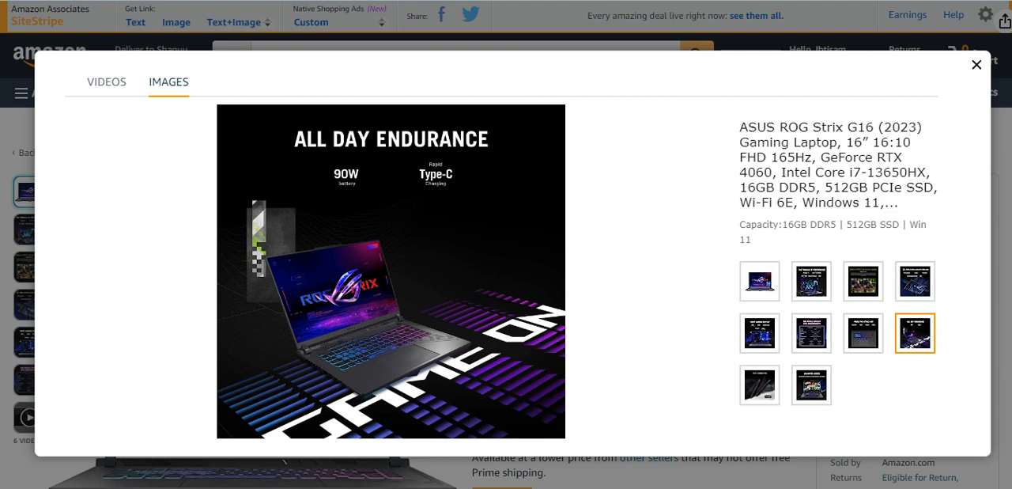
pyautogui.click(759, 384)
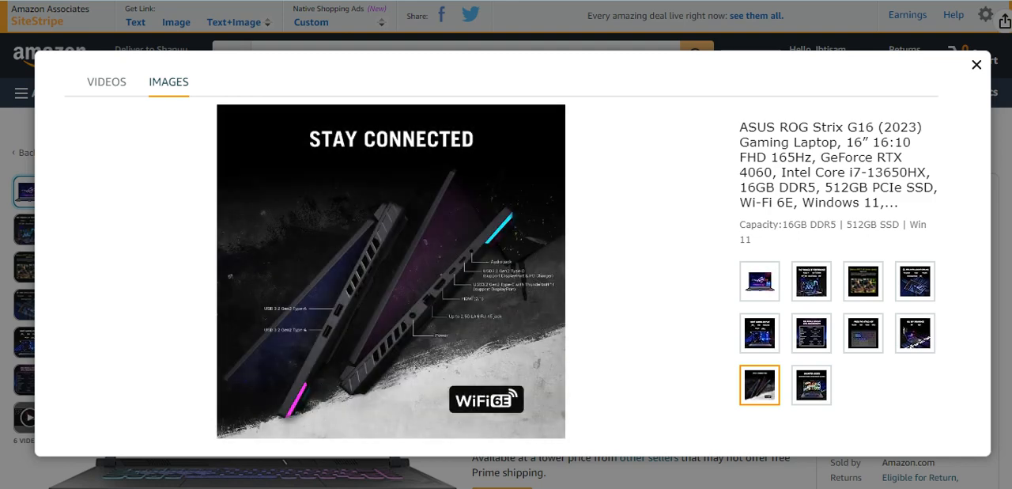
pyautogui.click(811, 385)
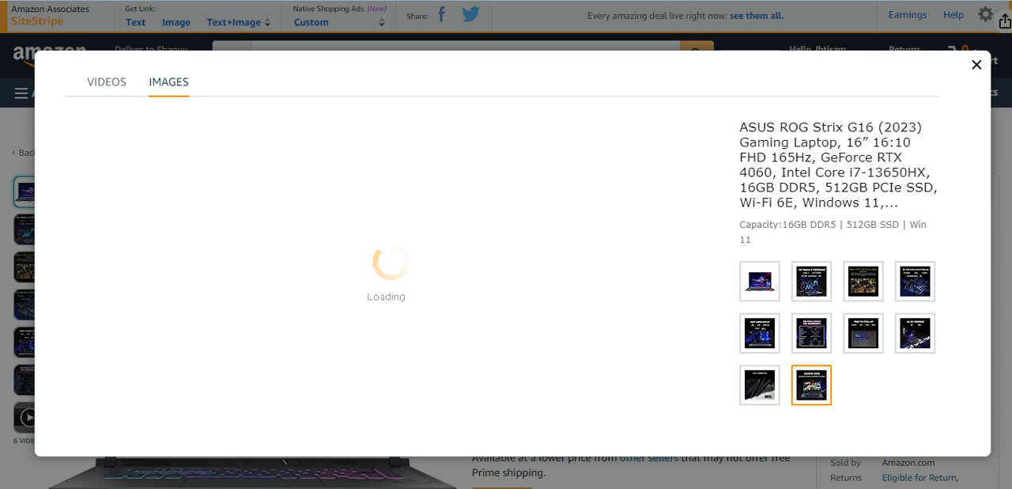
pyautogui.click(810, 384)
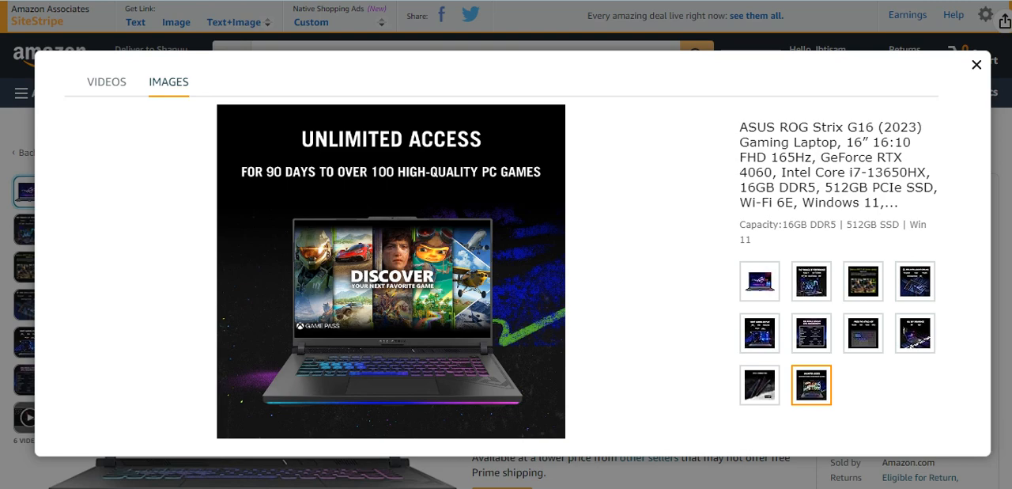
# Switch to the RTX 4070, Core i9, 1TB ROG Strix G16 configuration's gallery.
pyautogui.click(759, 385)
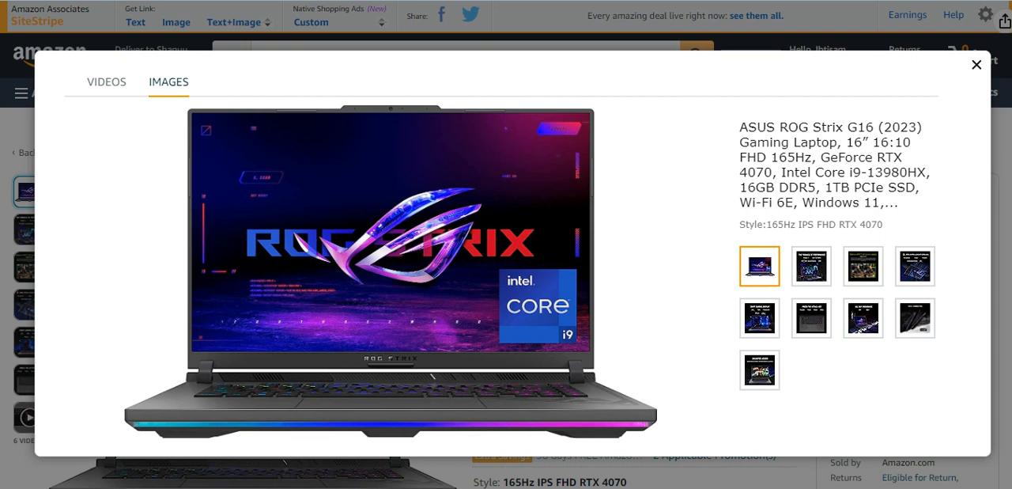
# View this ROG Strix G16's RTX 40 Series, Intelligent Cooling and Swift Gaming Display images.
pyautogui.click(811, 265)
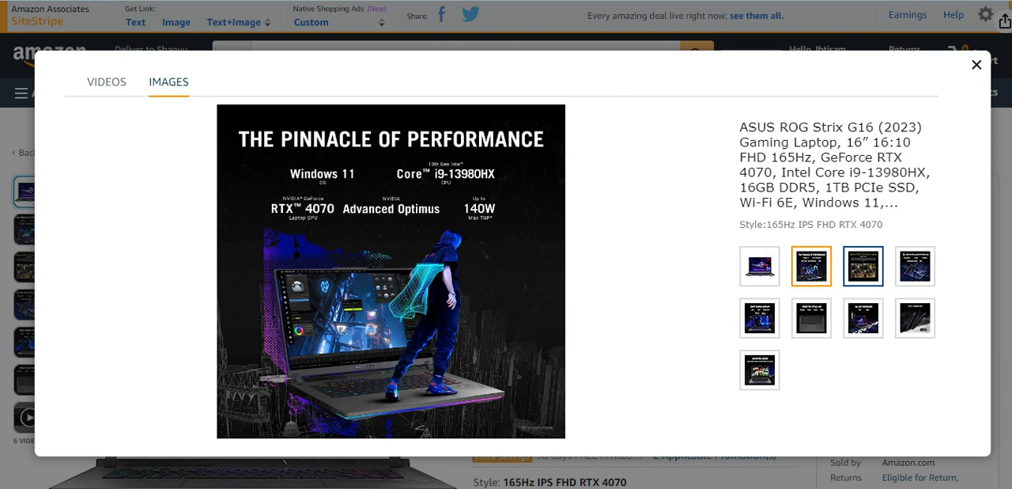
pyautogui.click(862, 266)
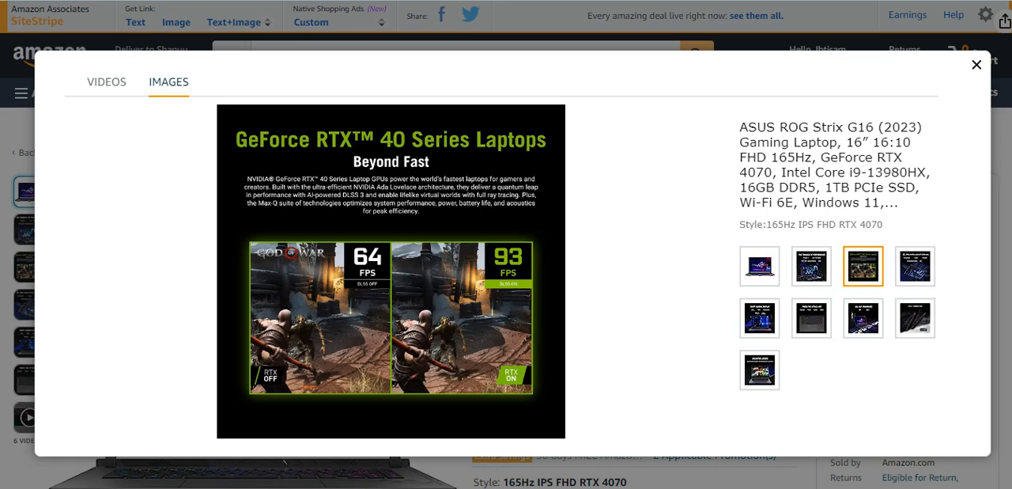
pyautogui.click(914, 266)
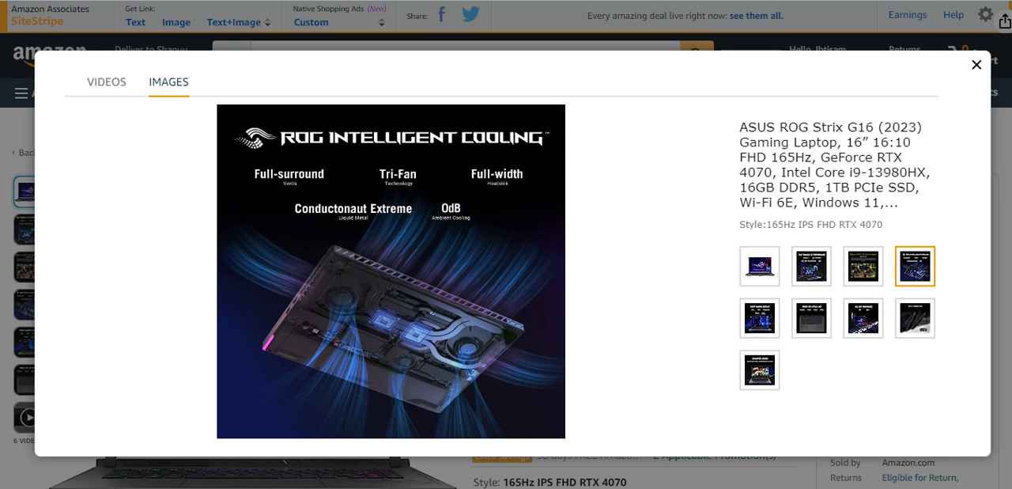
pyautogui.click(759, 318)
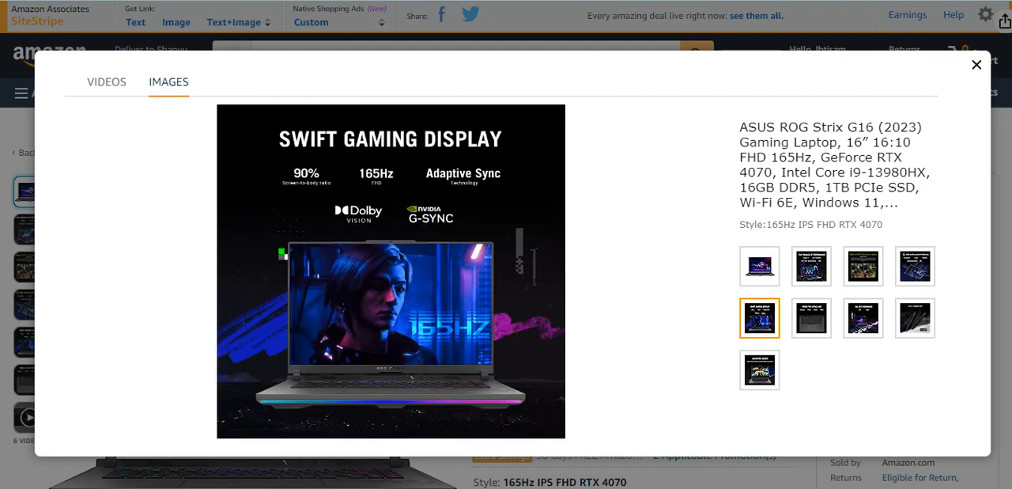
# View the Attack Key, battery, ports and final Strix images, reaching the TUF F17 gallery.
pyautogui.click(811, 317)
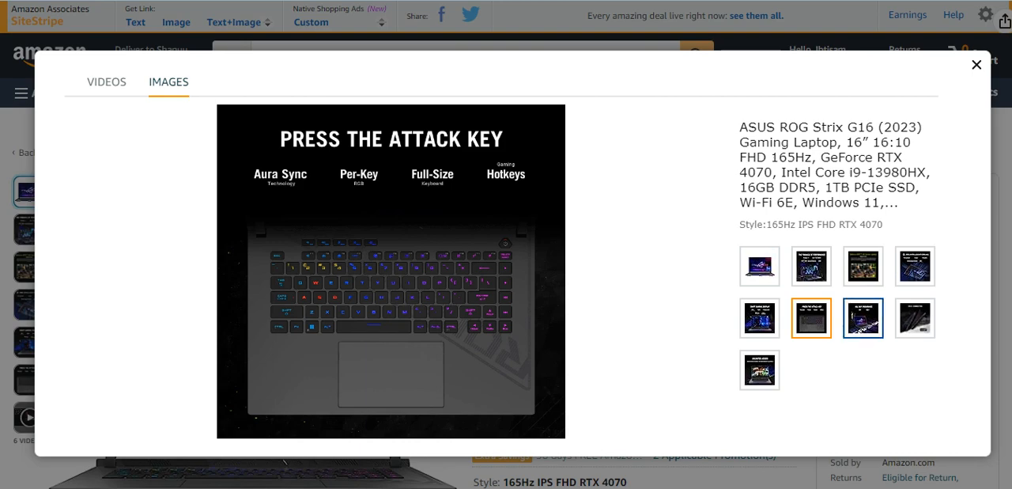
pyautogui.click(863, 318)
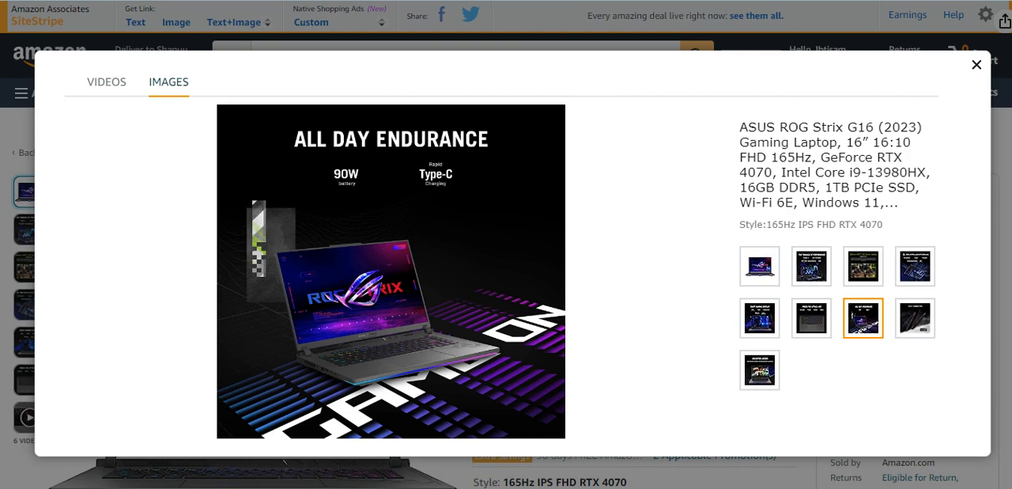
pyautogui.click(914, 318)
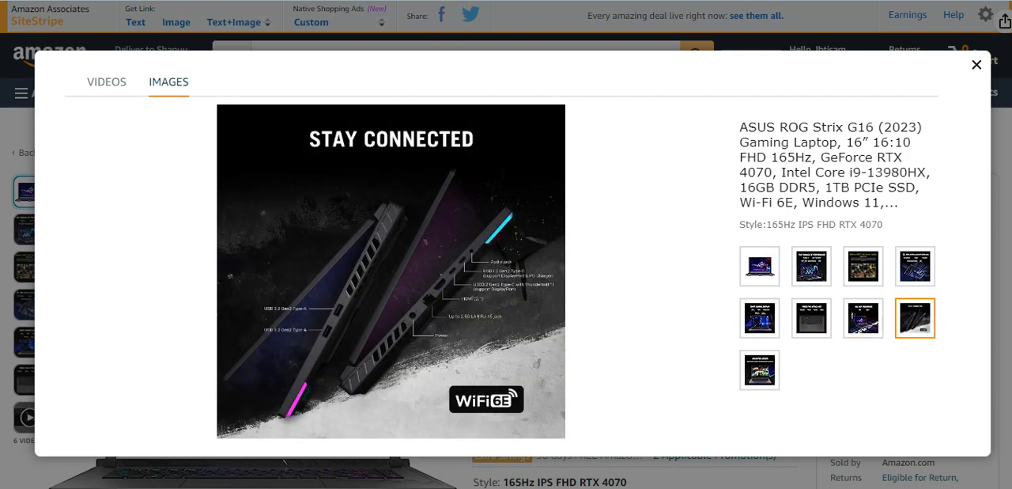
pyautogui.click(759, 369)
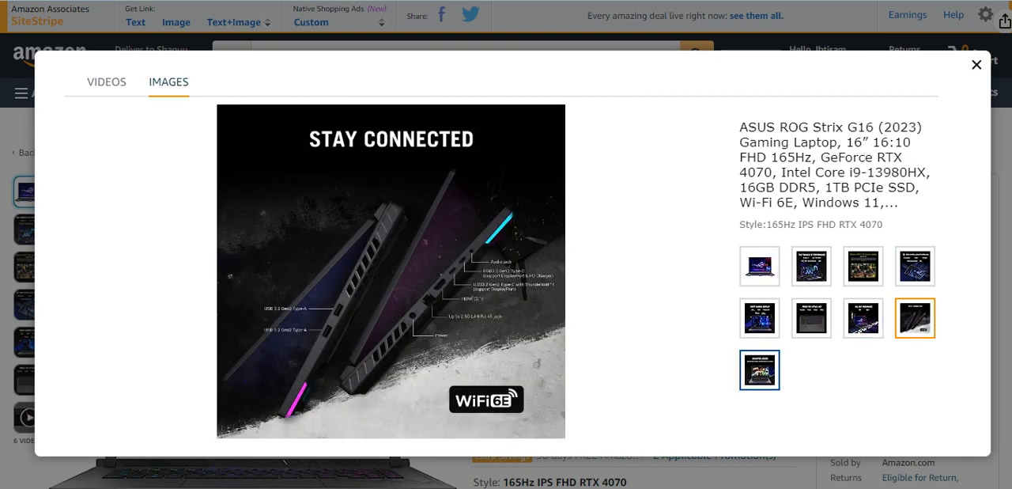
pyautogui.click(759, 369)
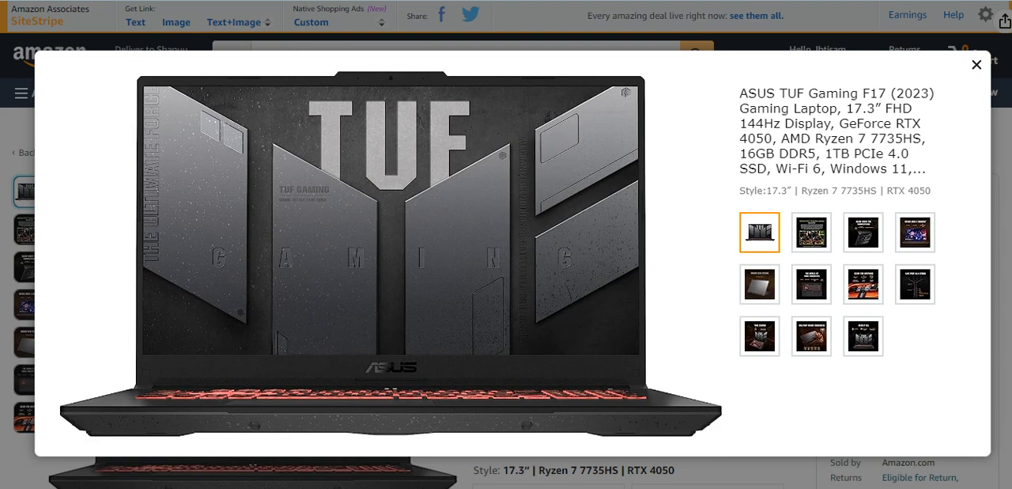
# View the TUF F17's RTX 40, cooling, display, lid design, keyboard and Ready For Anything images.
pyautogui.click(811, 232)
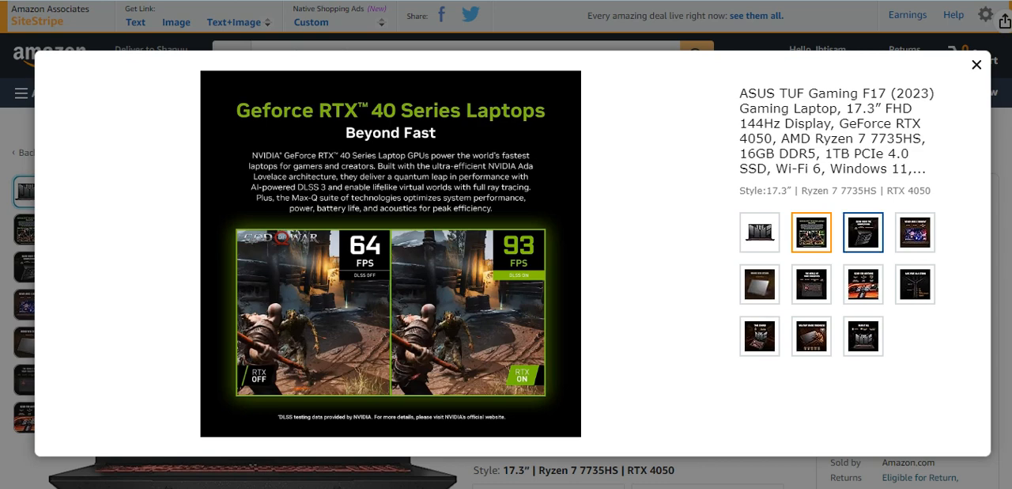
pyautogui.click(862, 232)
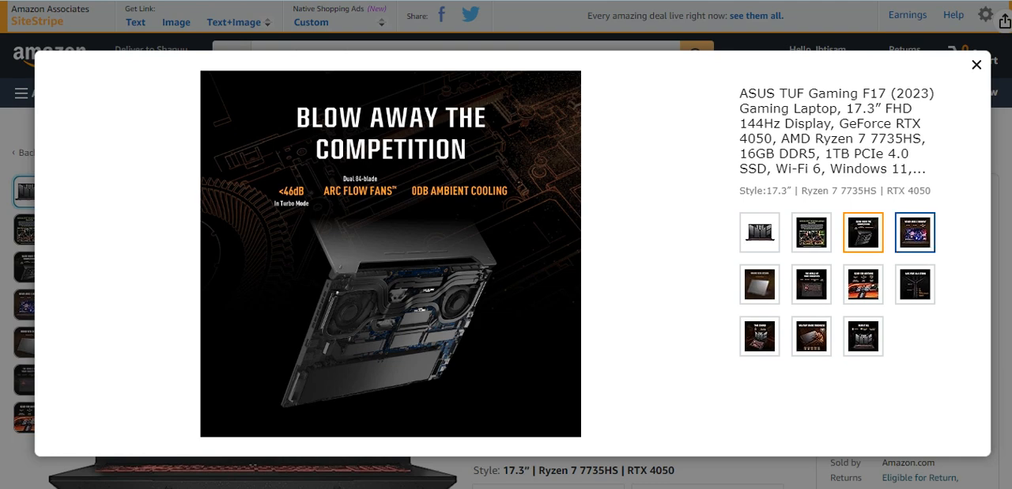
pyautogui.click(915, 232)
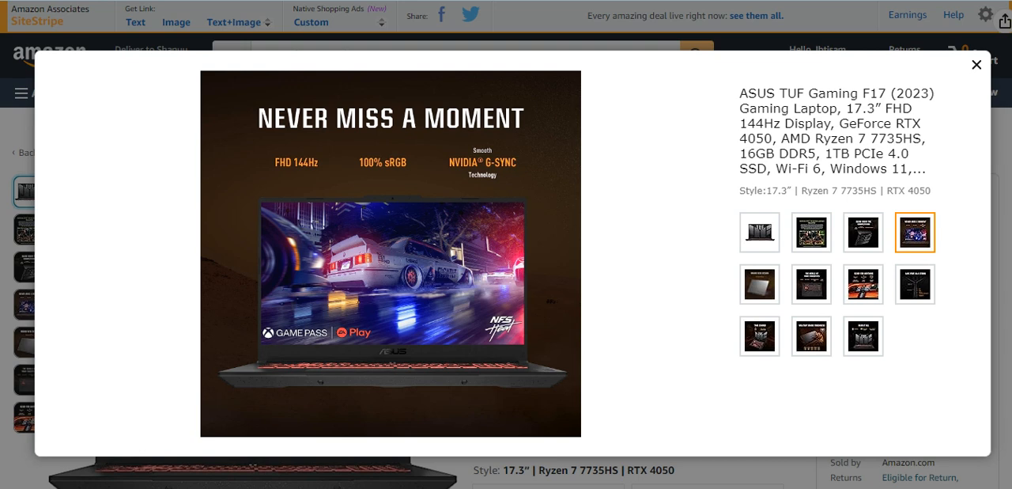
pyautogui.click(759, 283)
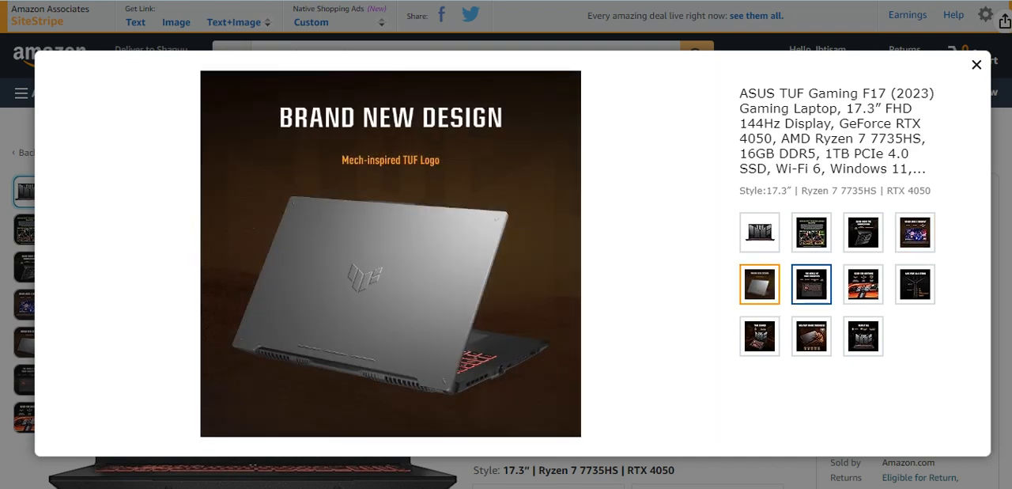
pyautogui.click(811, 284)
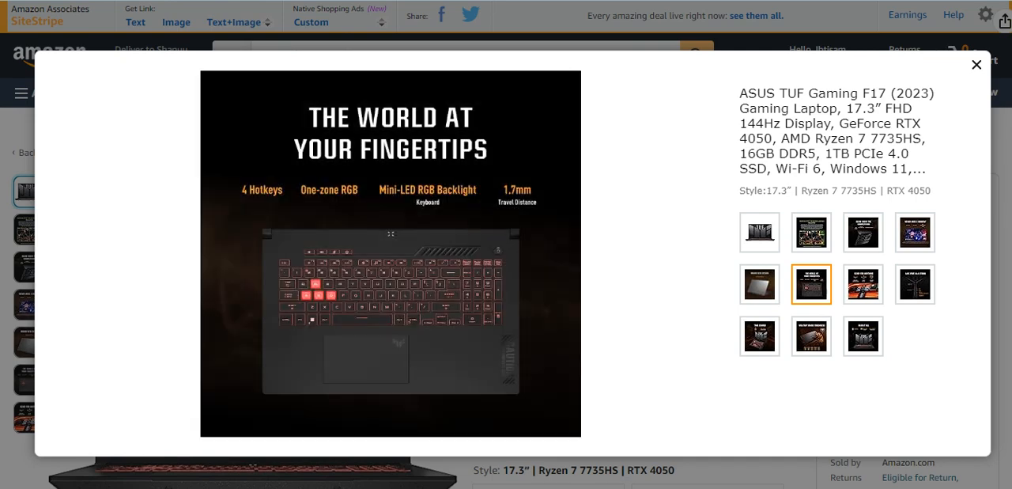
pyautogui.click(863, 284)
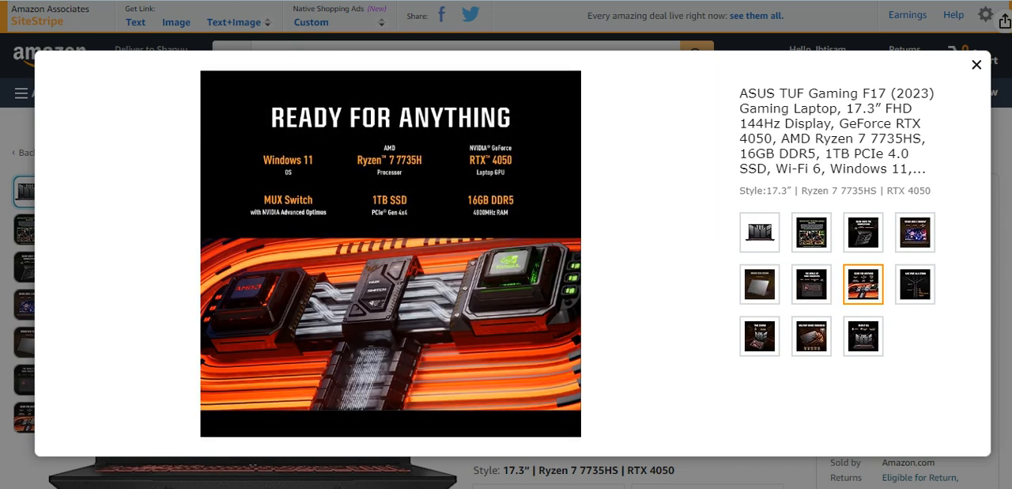
# View the TUF F17 ports, battery, toughness and audio images, then return to the RTX 40 image.
pyautogui.click(914, 283)
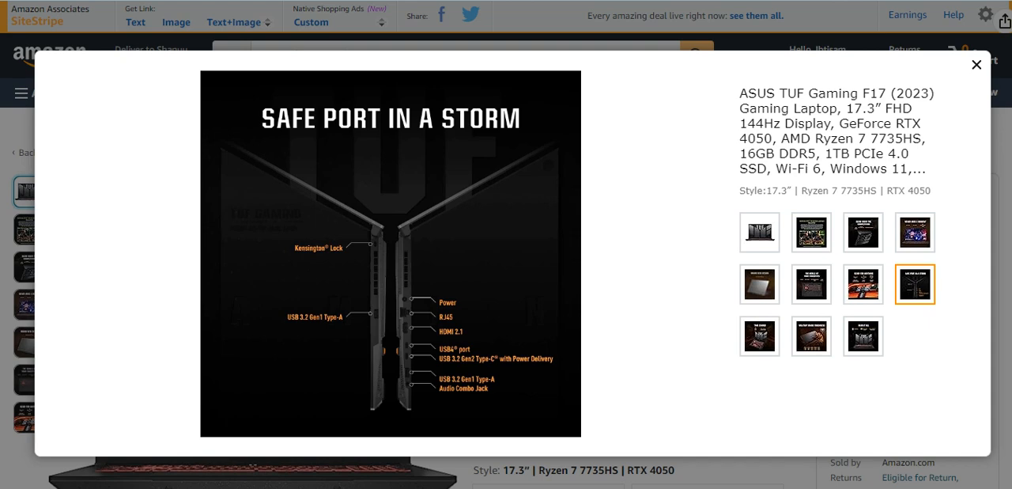
pyautogui.click(759, 336)
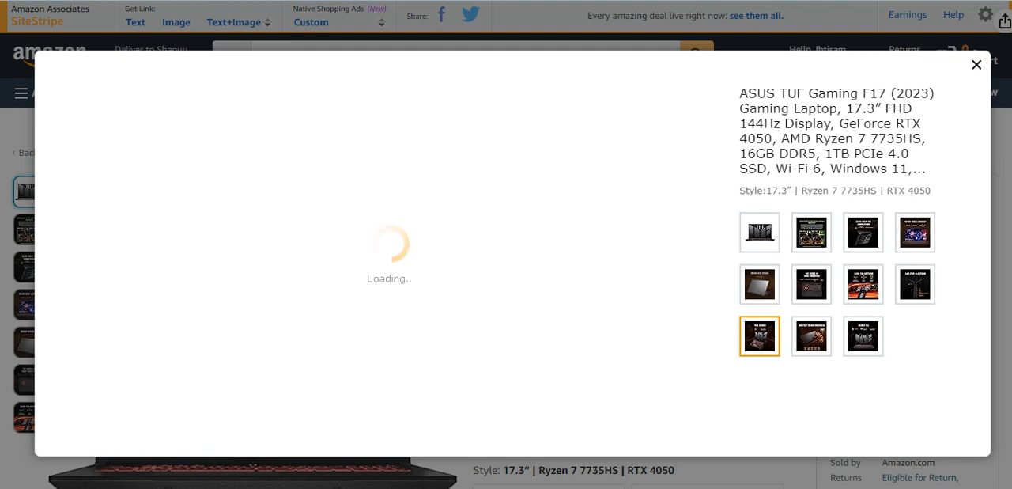
pyautogui.click(811, 335)
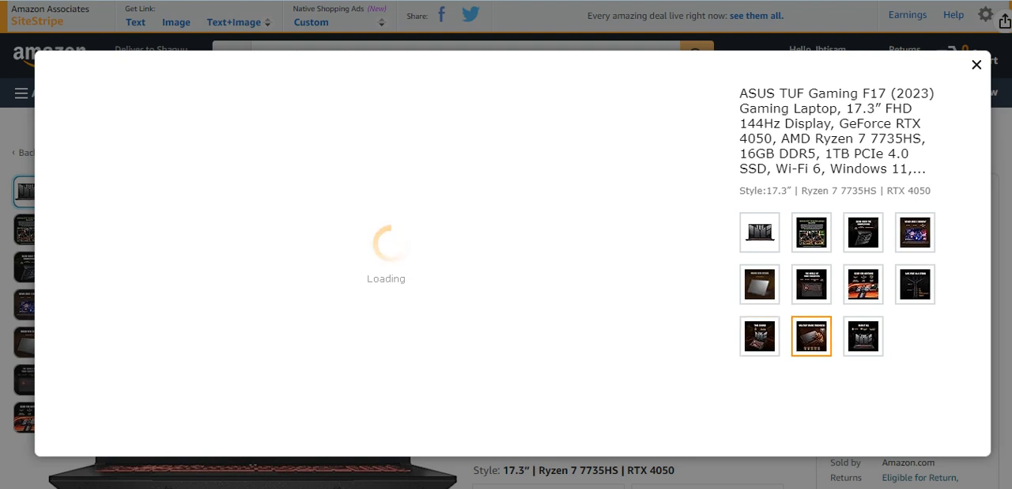
pyautogui.click(759, 335)
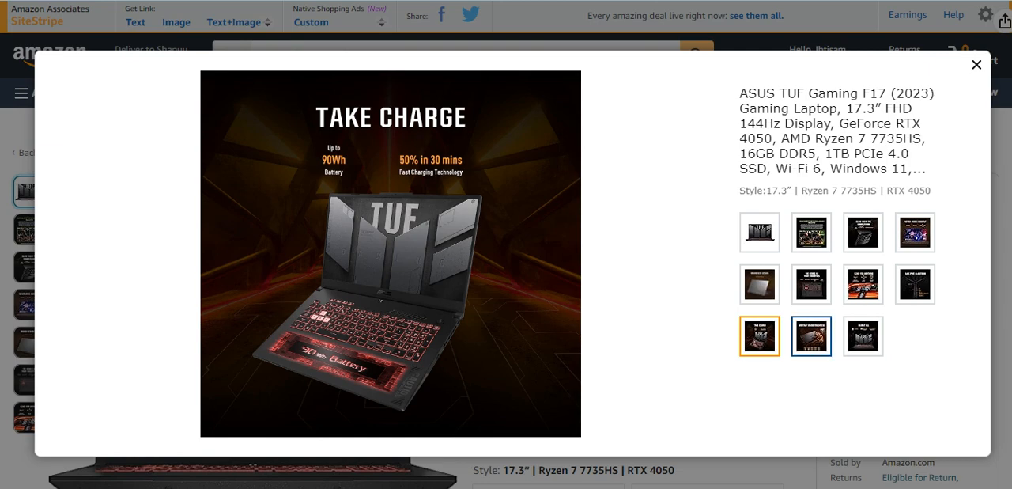
pyautogui.click(812, 336)
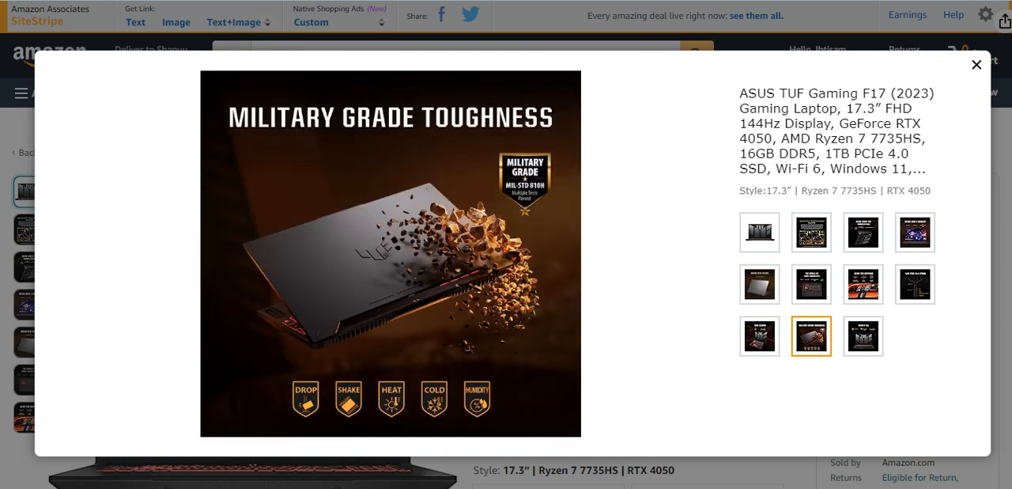
pyautogui.click(863, 335)
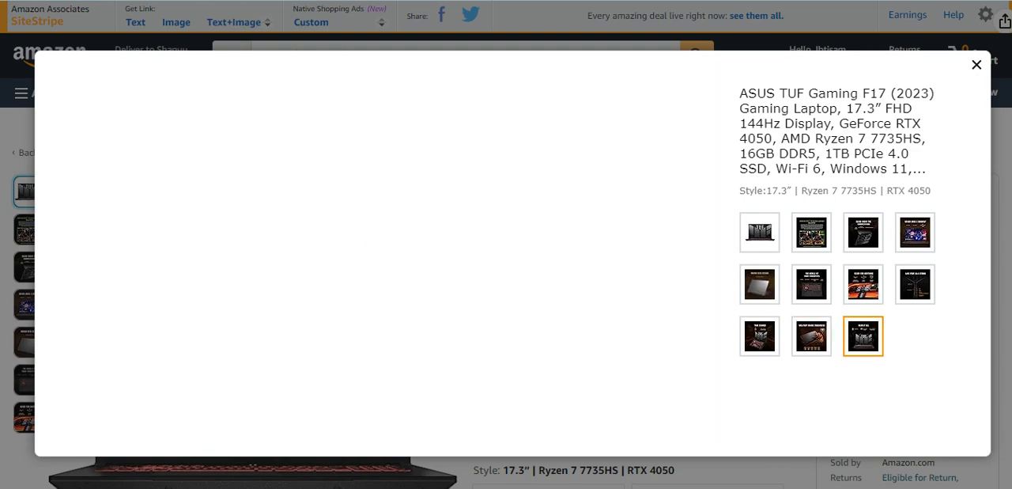
pyautogui.click(862, 336)
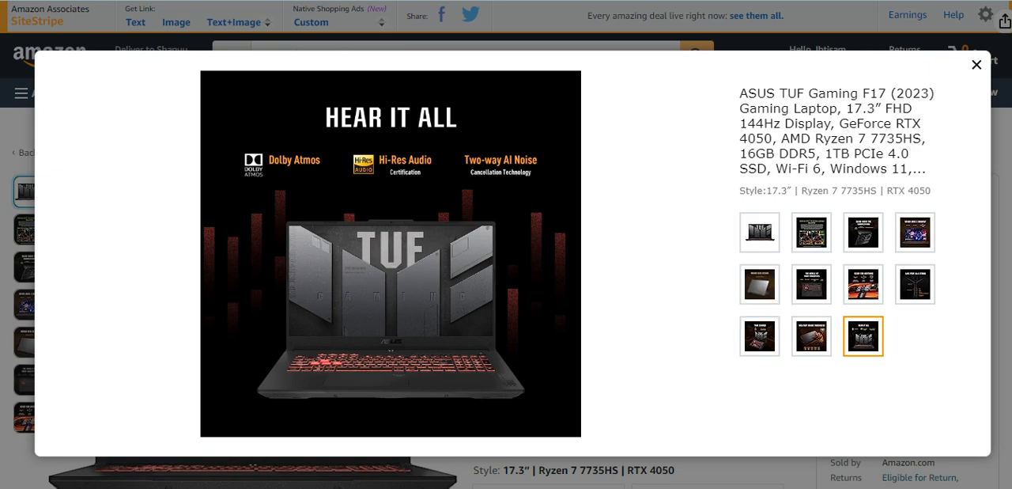
pyautogui.click(811, 232)
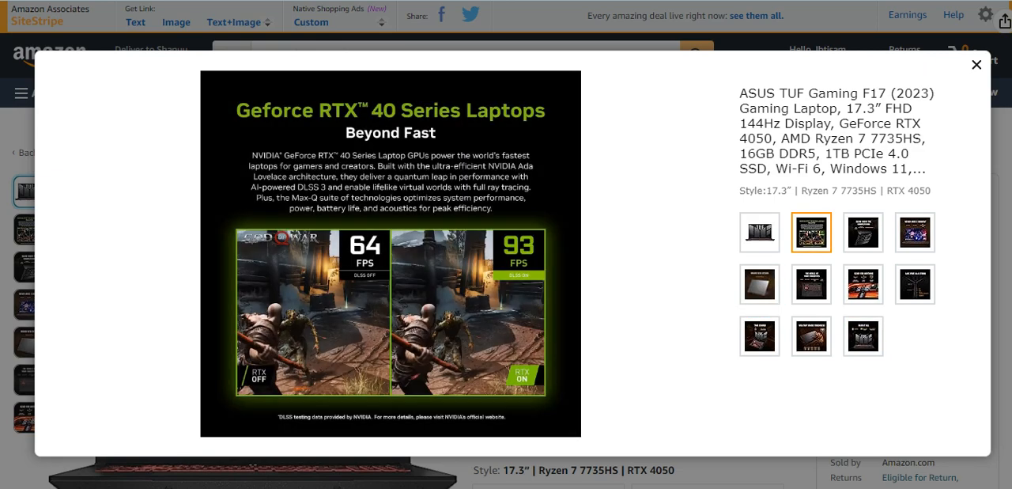